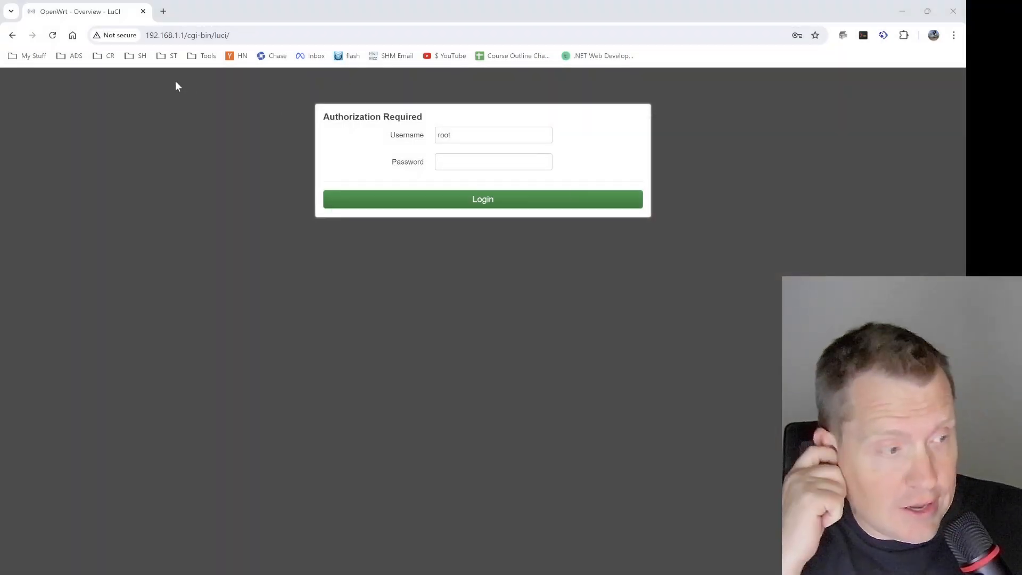
- Log in to LuCI as root using the saved autofill credential
{"action": "left_click", "coordinate": [492, 162]}
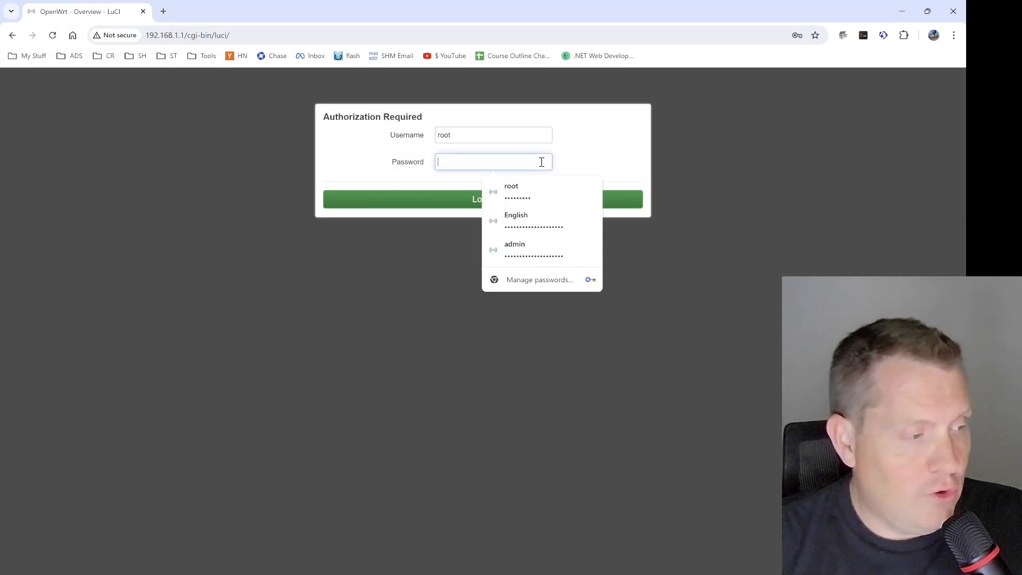
{"action": "left_click", "coordinate": [482, 200]}
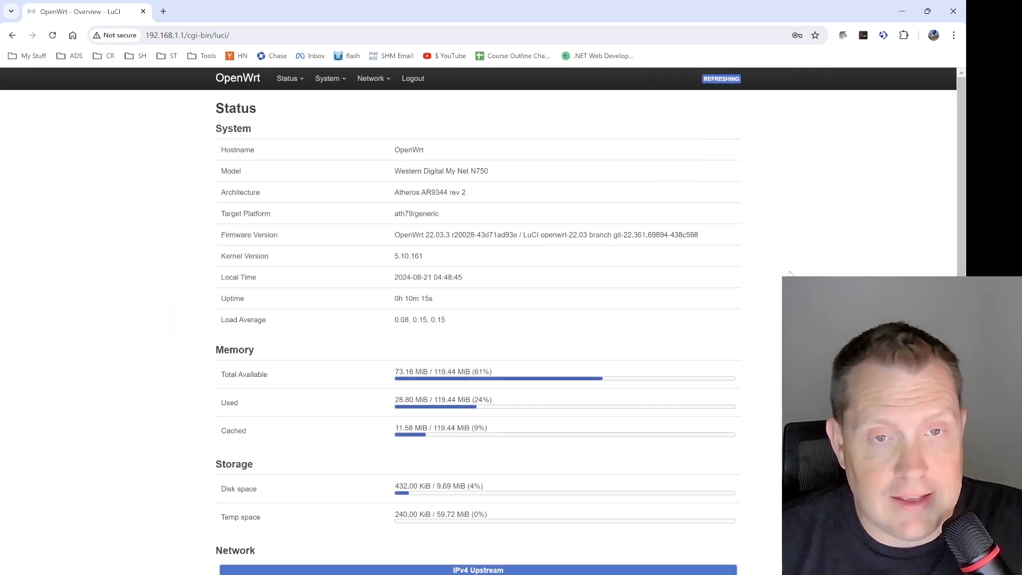
{"action": "mouse_move", "coordinate": [465, 202]}
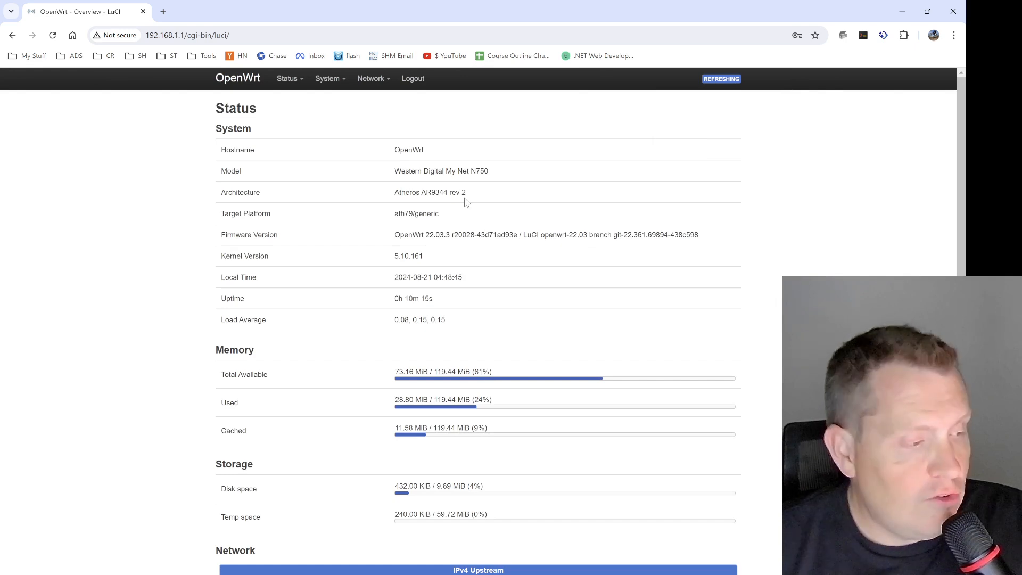
{"action": "mouse_move", "coordinate": [543, 219]}
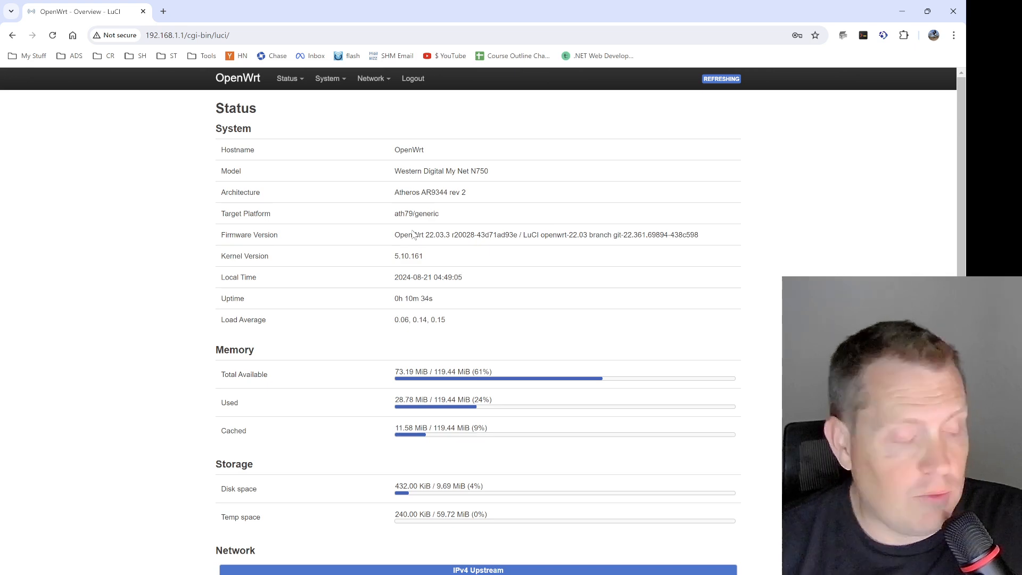
- Scroll the LuCI Status Overview down to the Active DHCPv6 Leases and back
{"action": "scroll", "scroll_direction": "down", "scroll_amount": 3}
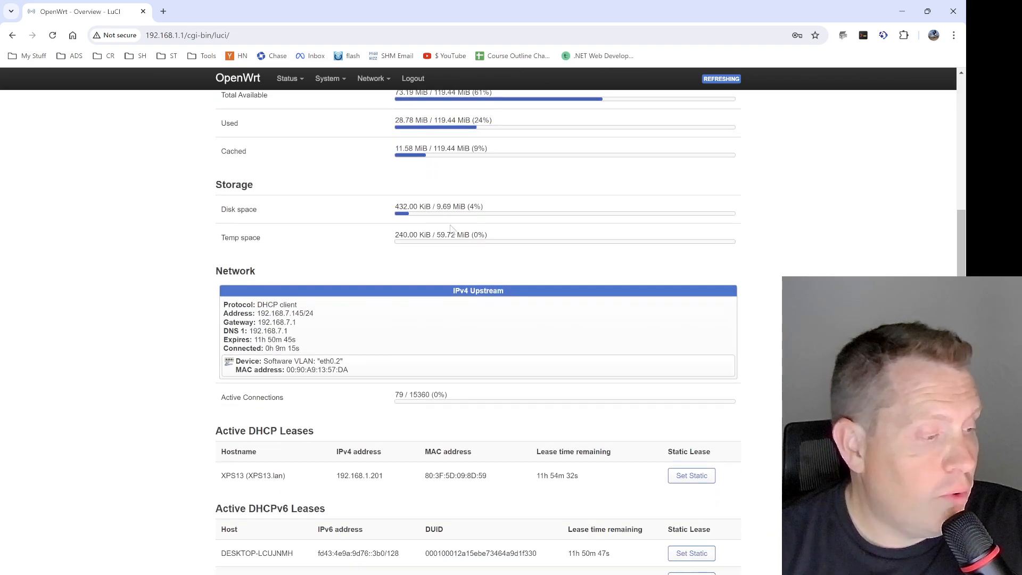
{"action": "scroll", "scroll_direction": "up", "scroll_amount": 3}
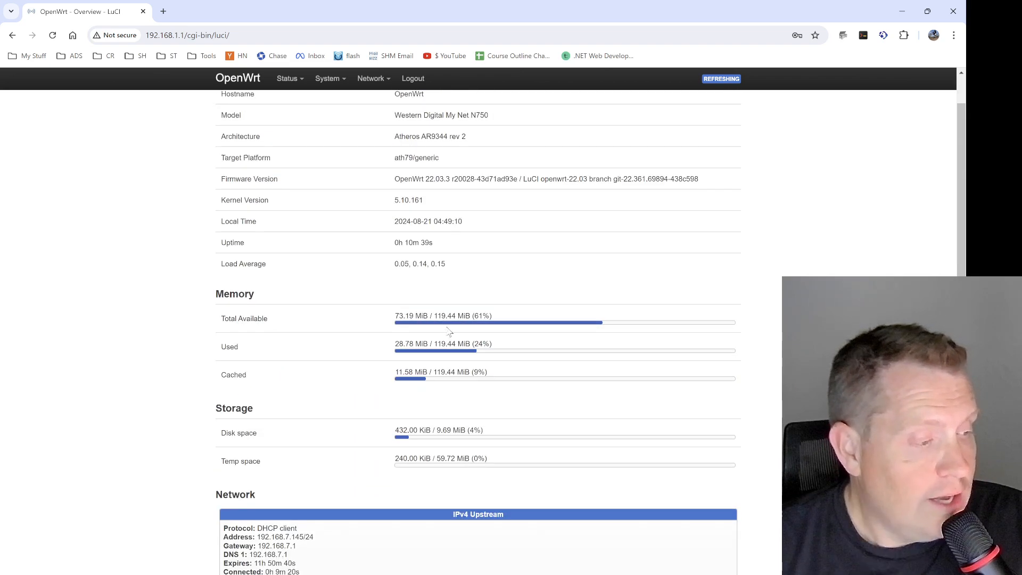
{"action": "scroll", "scroll_direction": "down", "scroll_amount": 3}
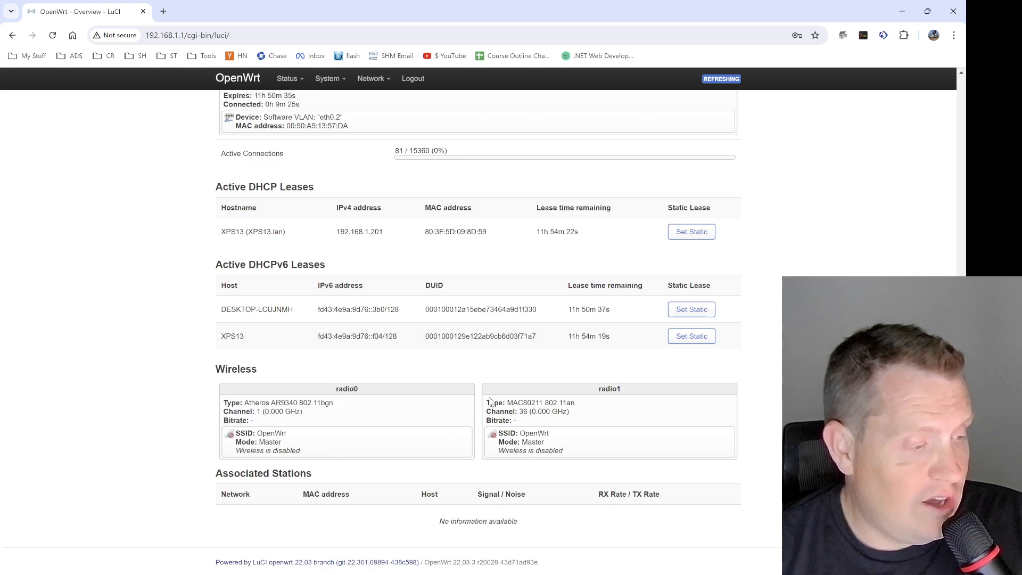
{"action": "scroll", "scroll_direction": "up", "scroll_amount": 3}
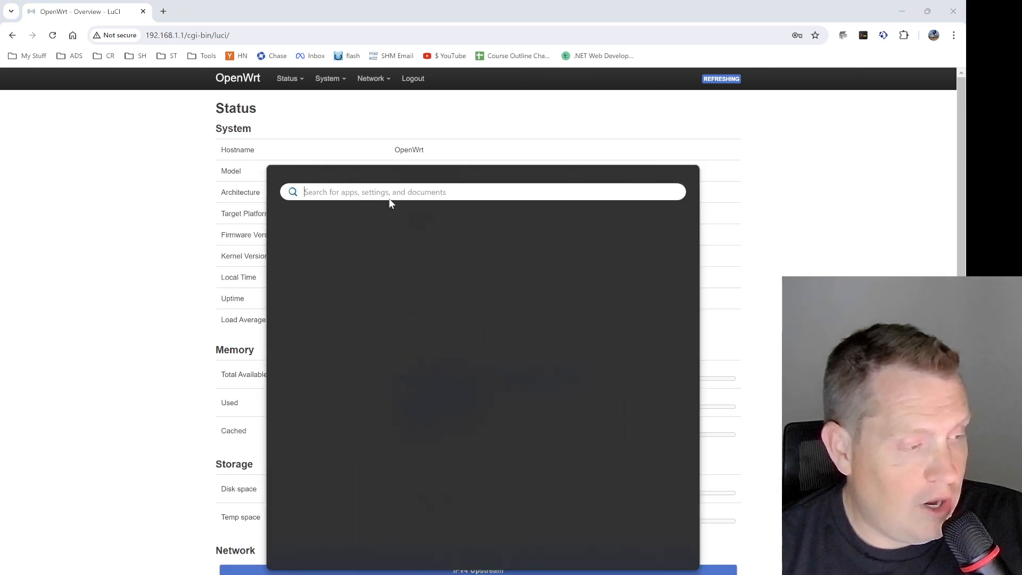
- Launch PuTTY and connect over SSH to 192.168.1.1 on port 22
{"action": "type", "text": "putty"}
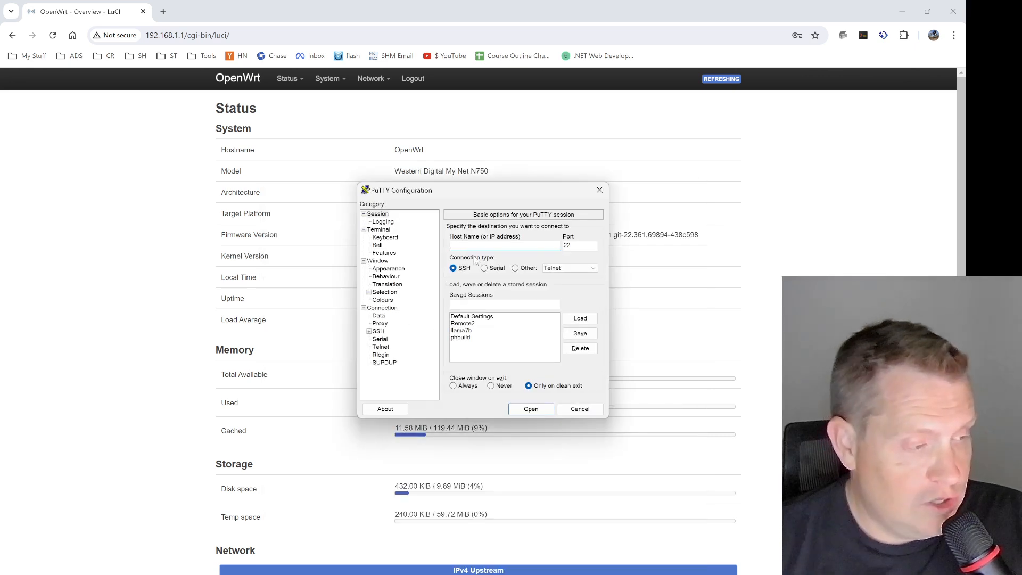
{"action": "type", "text": "192.168.1.1"}
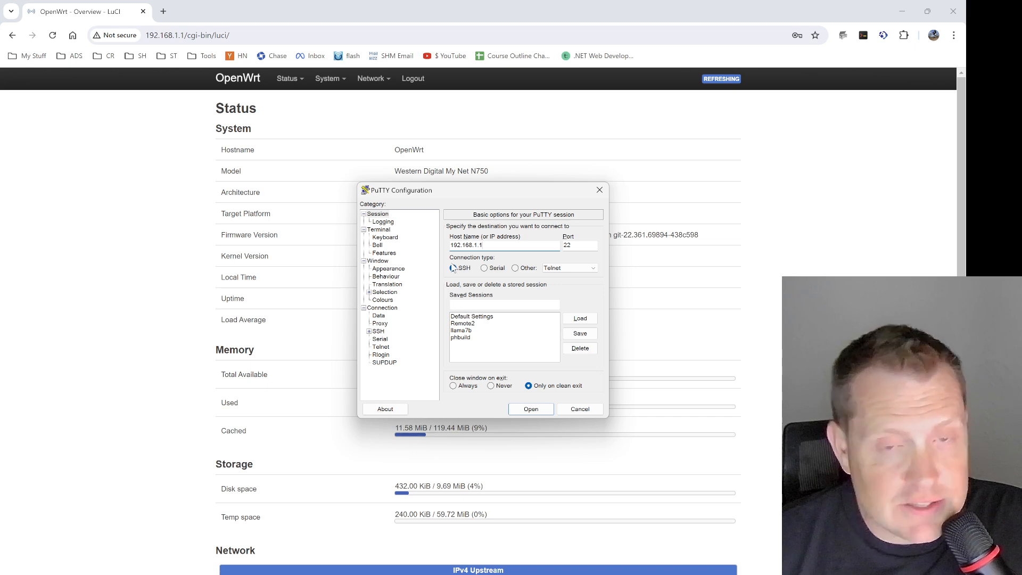
{"action": "left_click", "coordinate": [453, 269]}
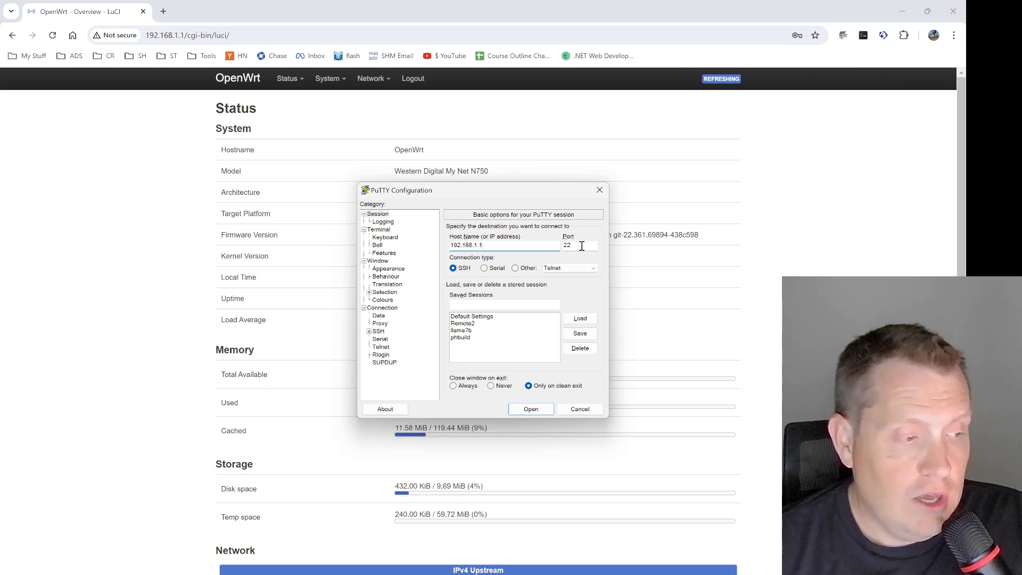
{"action": "mouse_move", "coordinate": [536, 425]}
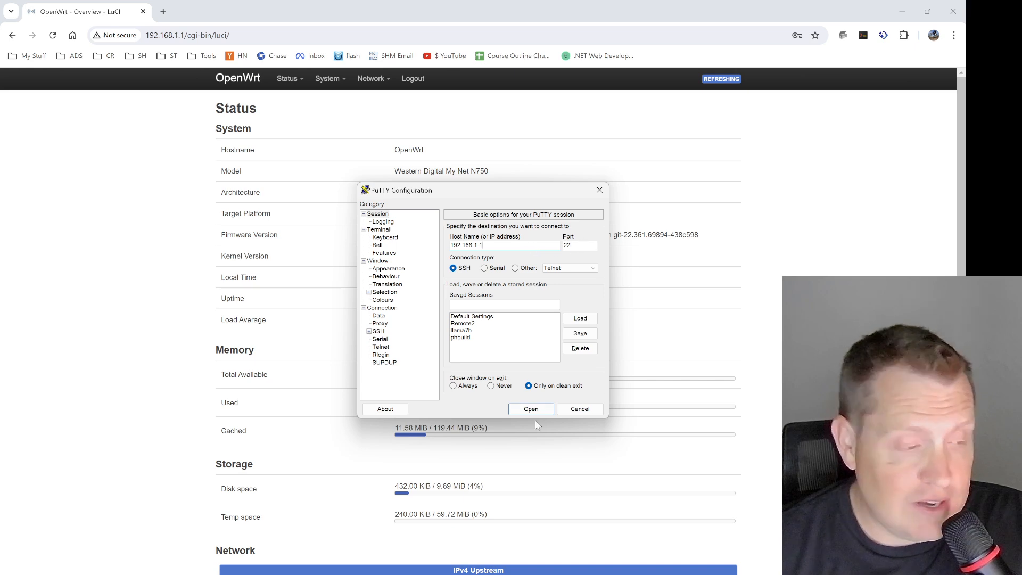
{"action": "left_click", "coordinate": [531, 409]}
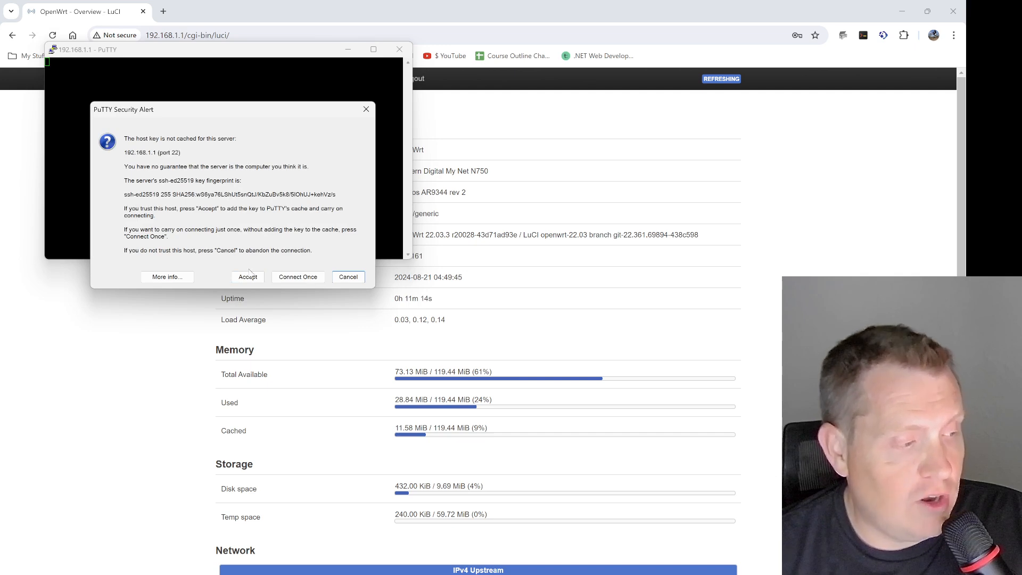
- Accept the router's host key and log in to the OpenWrt shell as root
{"action": "left_click", "coordinate": [248, 276]}
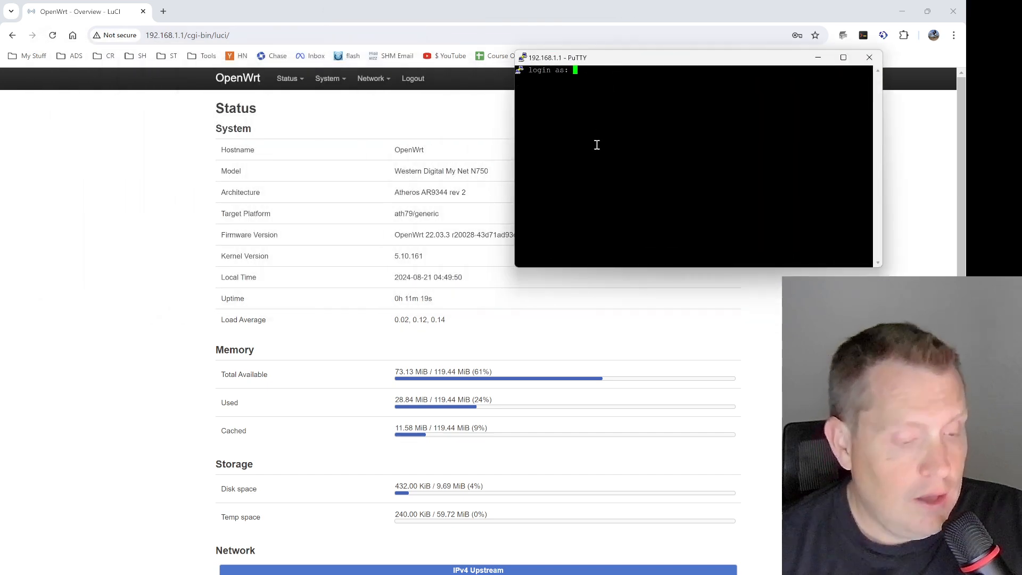
{"action": "type", "text": "root"}
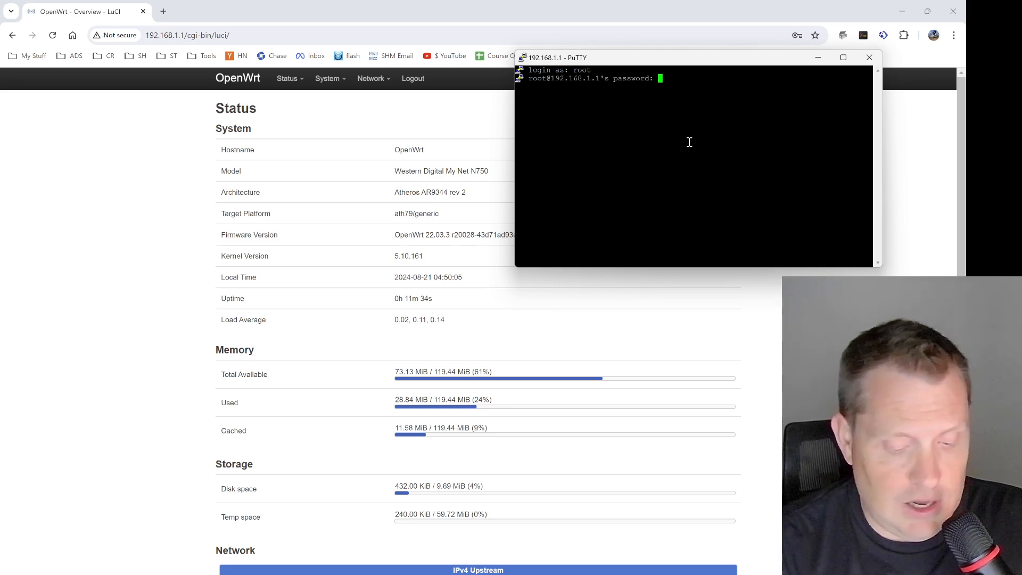
{"action": "key", "text": "Return"}
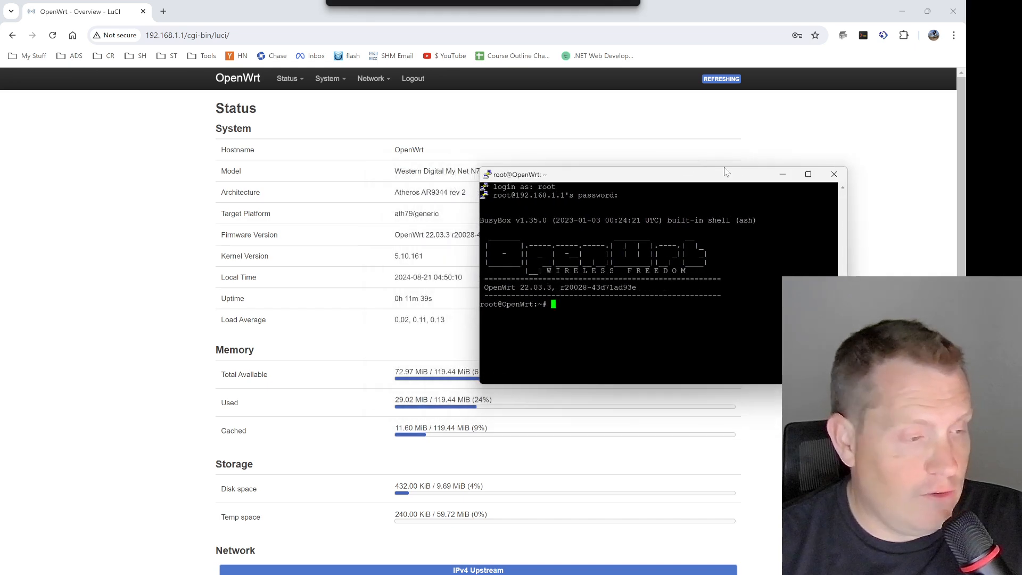
- Snap PuTTY to the left half and the Chrome LuCI page to the right
{"action": "left_click_drag", "start_coordinate": [609, 173], "coordinate": [182, 152]}
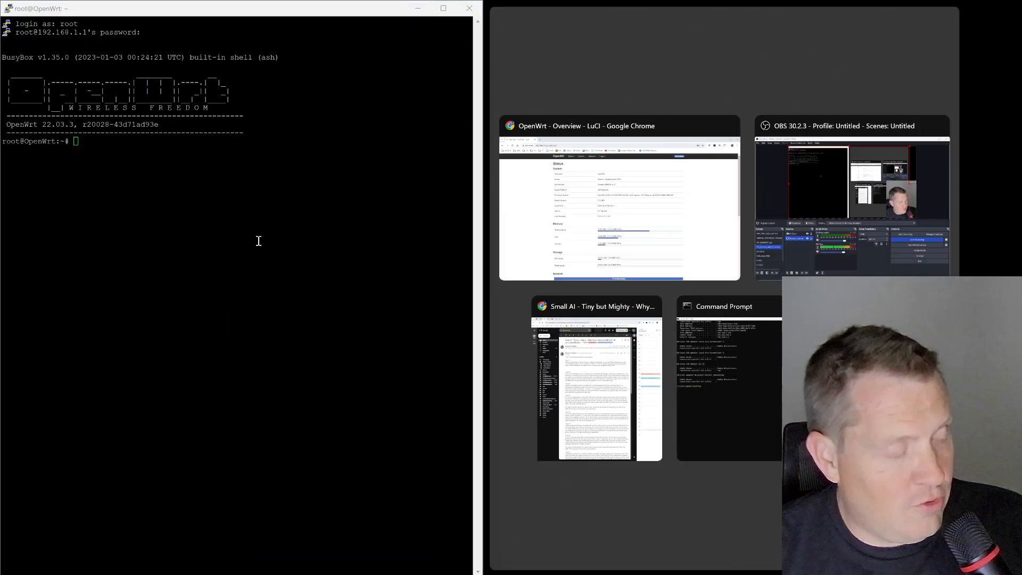
{"action": "left_click", "coordinate": [617, 199]}
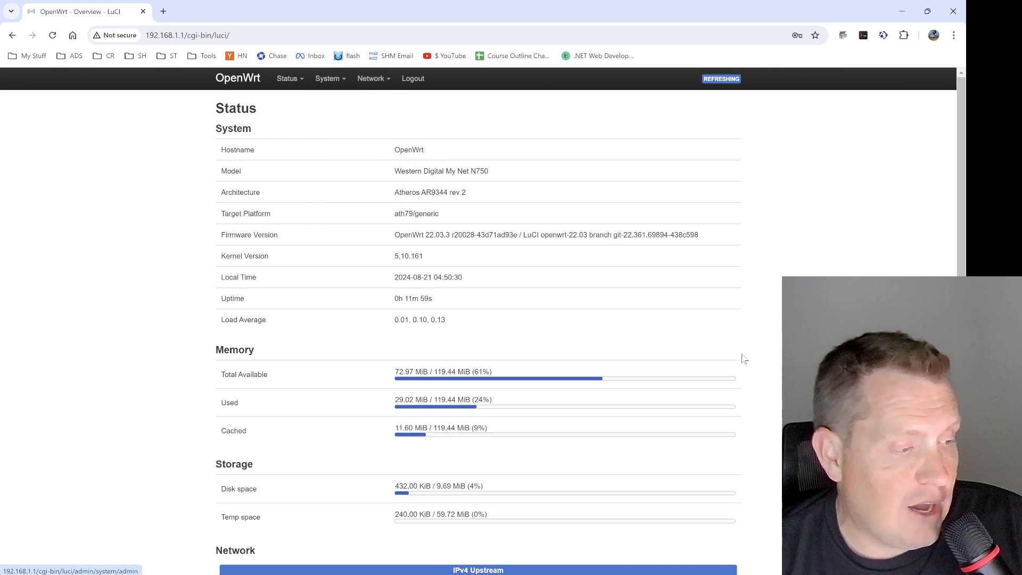
{"action": "scroll", "scroll_direction": "down", "scroll_amount": 3}
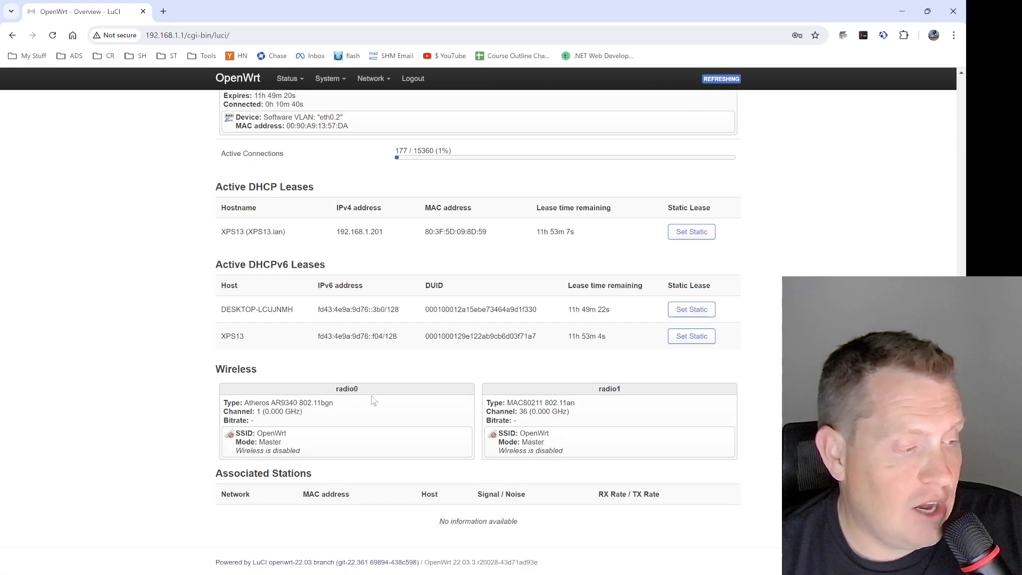
{"action": "mouse_move", "coordinate": [248, 203]}
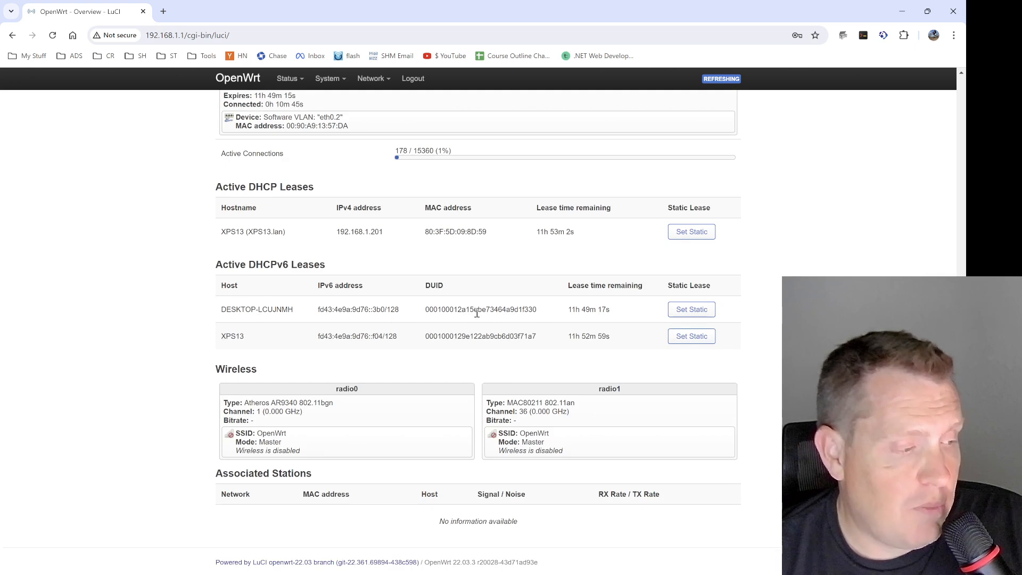
{"action": "double_click", "coordinate": [358, 309]}
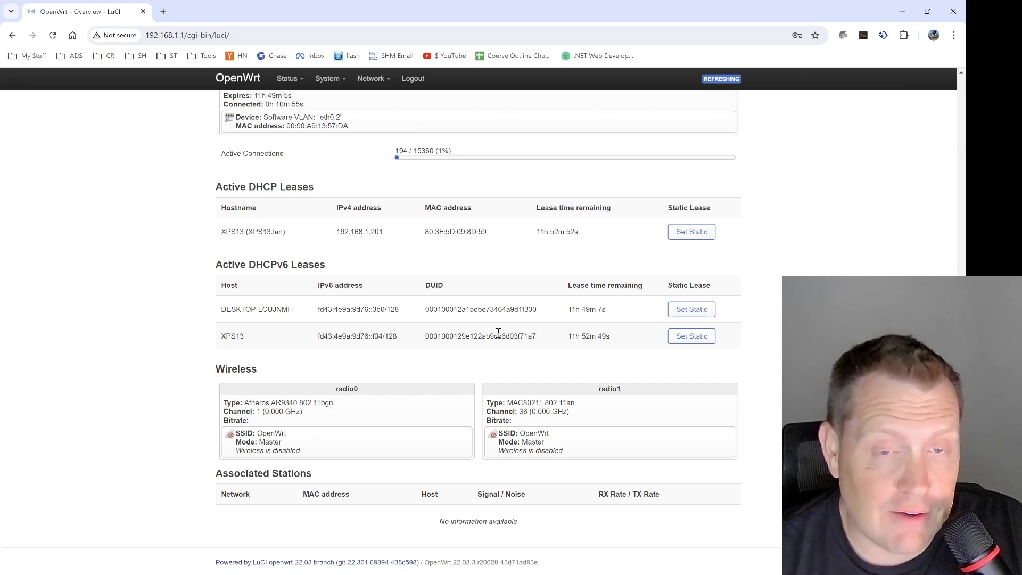
{"action": "mouse_move", "coordinate": [385, 238]}
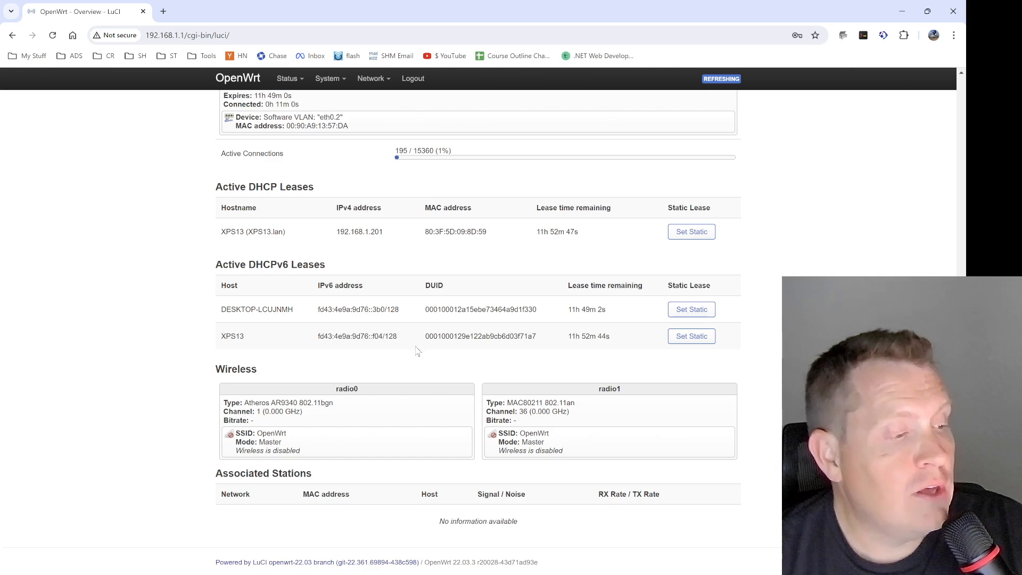
{"action": "left_click", "coordinate": [327, 78]}
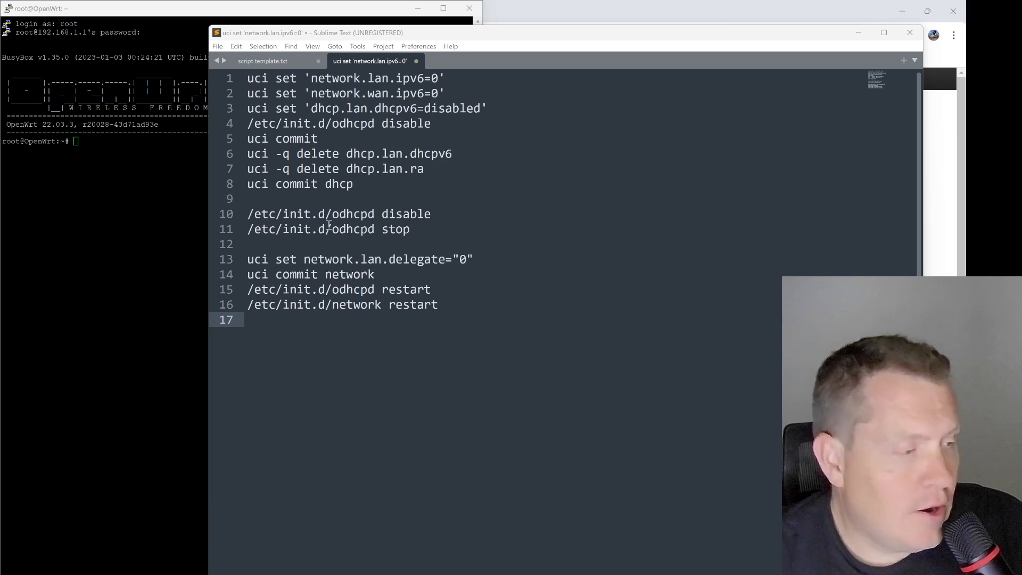
{"action": "mouse_move", "coordinate": [515, 196]}
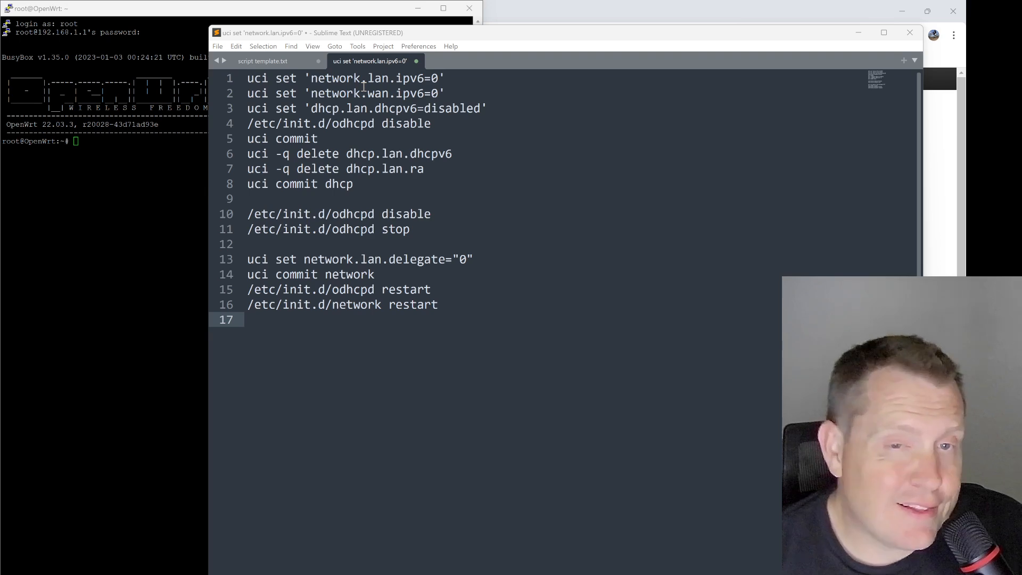
{"action": "mouse_move", "coordinate": [122, 287]}
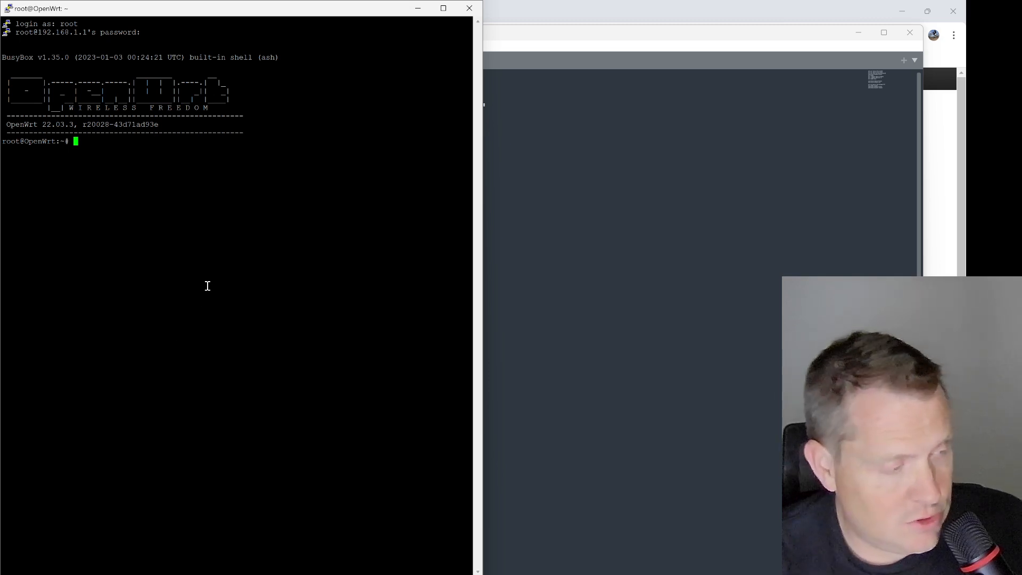
- In /etc/config, print the router's network configuration with cat network
{"action": "type", "text": "cd /c"}
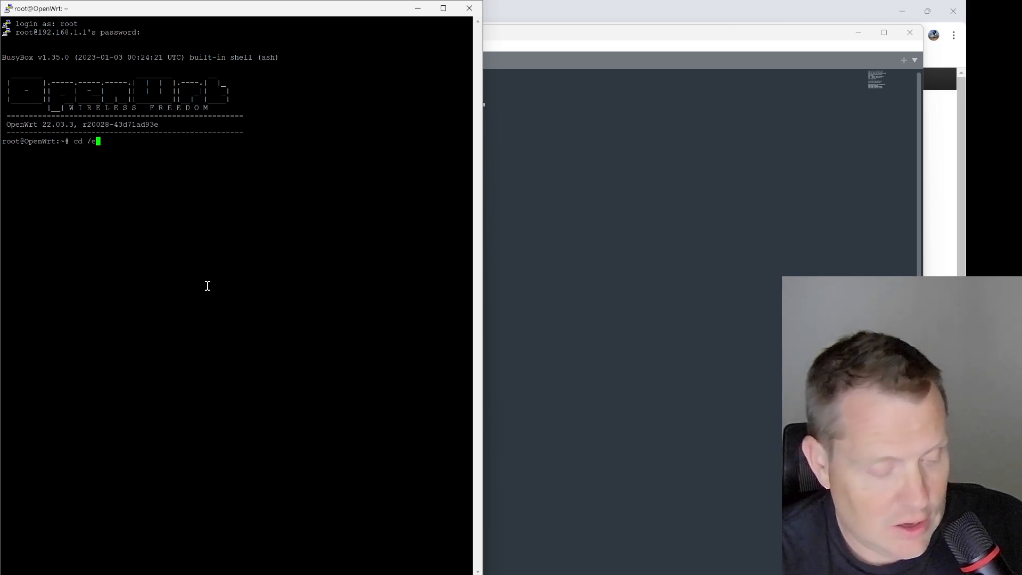
{"action": "type", "text": "etc/config/net"}
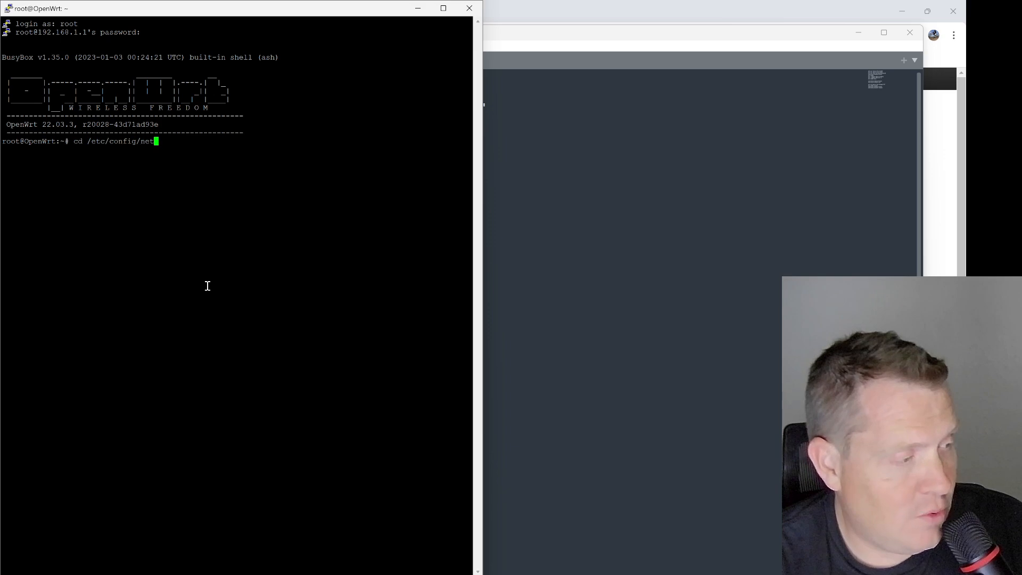
{"action": "key", "text": "Return"}
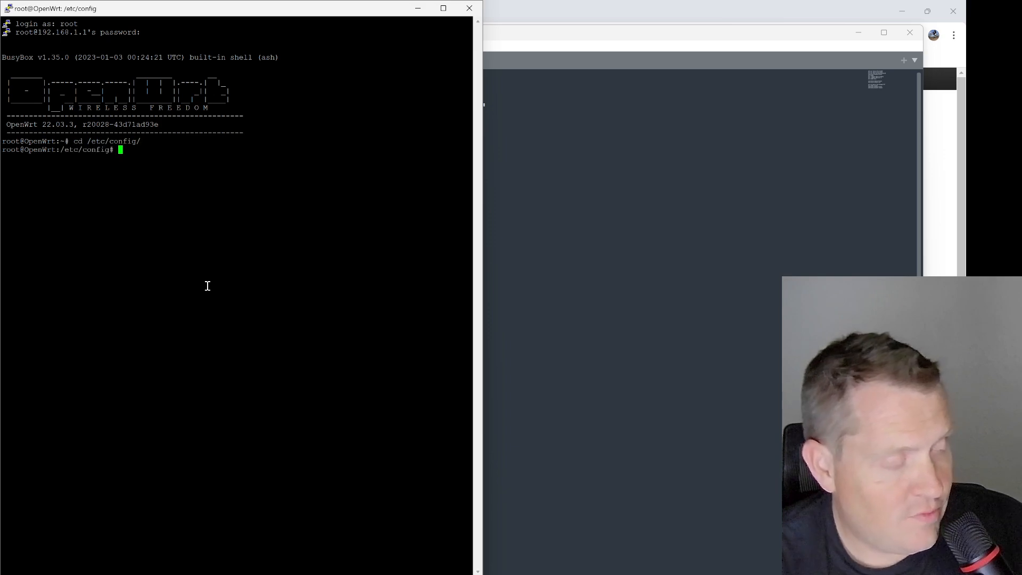
{"action": "type", "text": "cat network"}
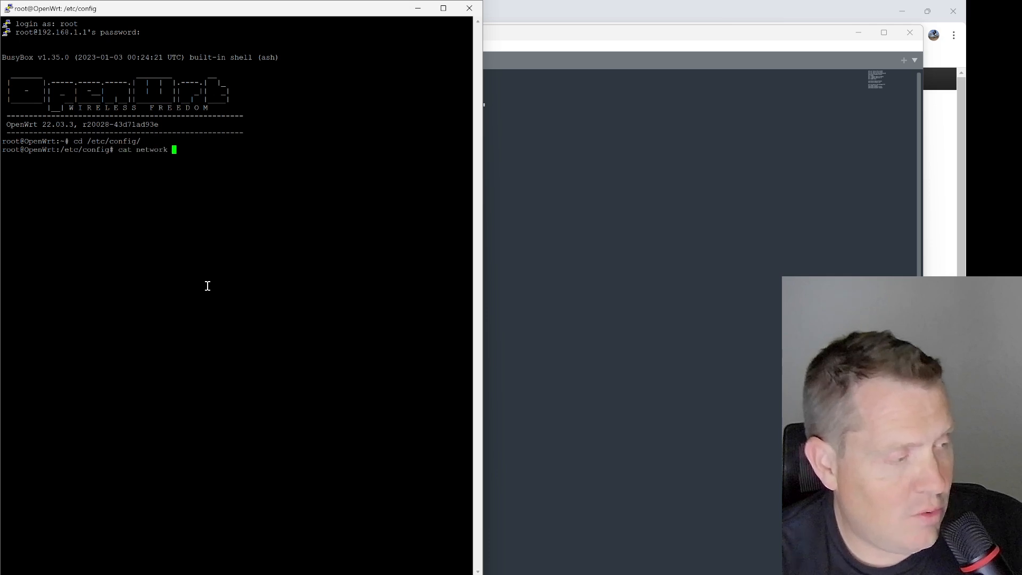
{"action": "key", "text": "Return"}
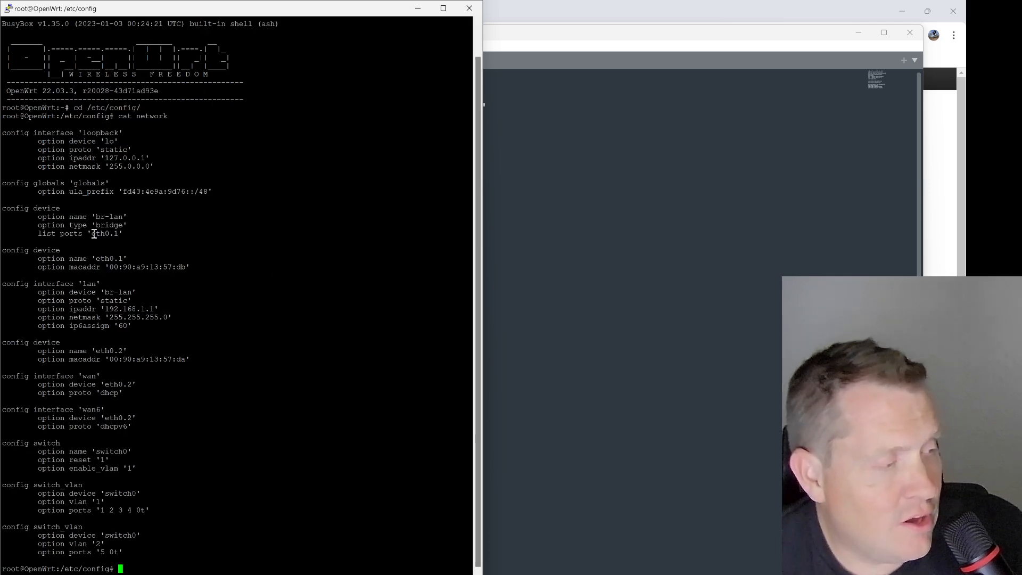
{"action": "mouse_move", "coordinate": [54, 132]}
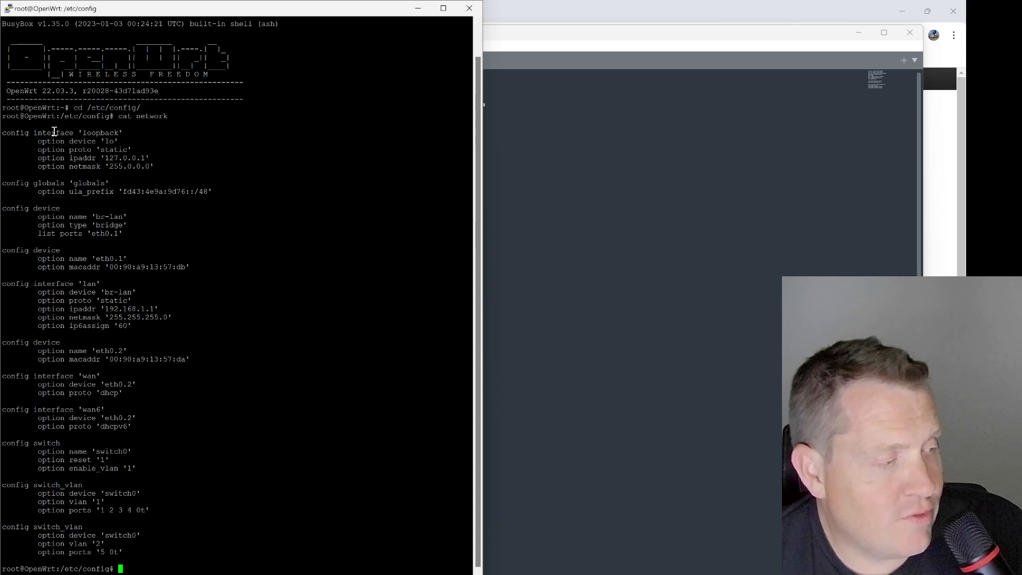
{"action": "mouse_move", "coordinate": [52, 207]}
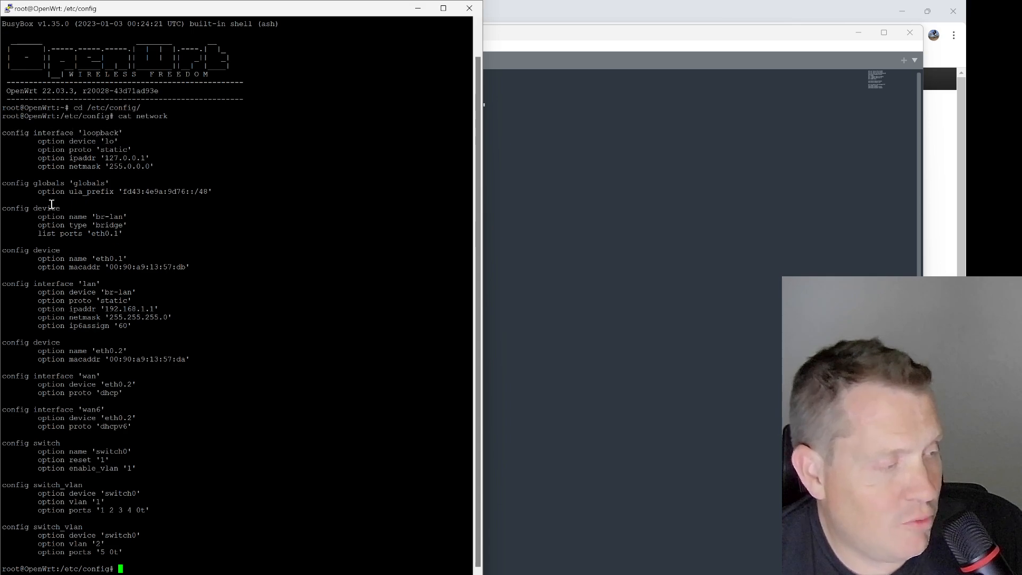
{"action": "mouse_move", "coordinate": [76, 487]}
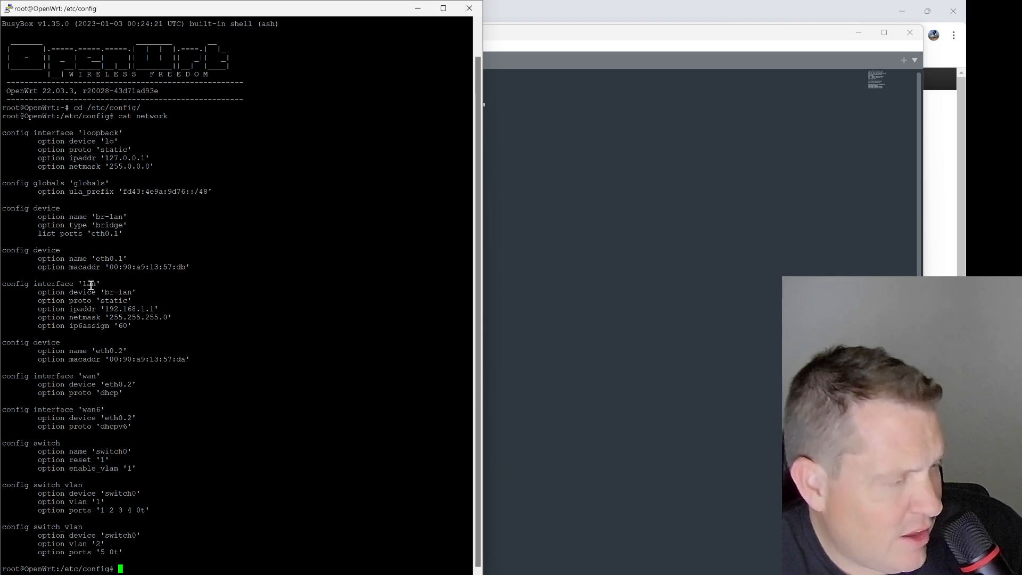
- Copy the 'lan' interface name and return to the Sublime Text script
{"action": "double_click", "coordinate": [89, 283]}
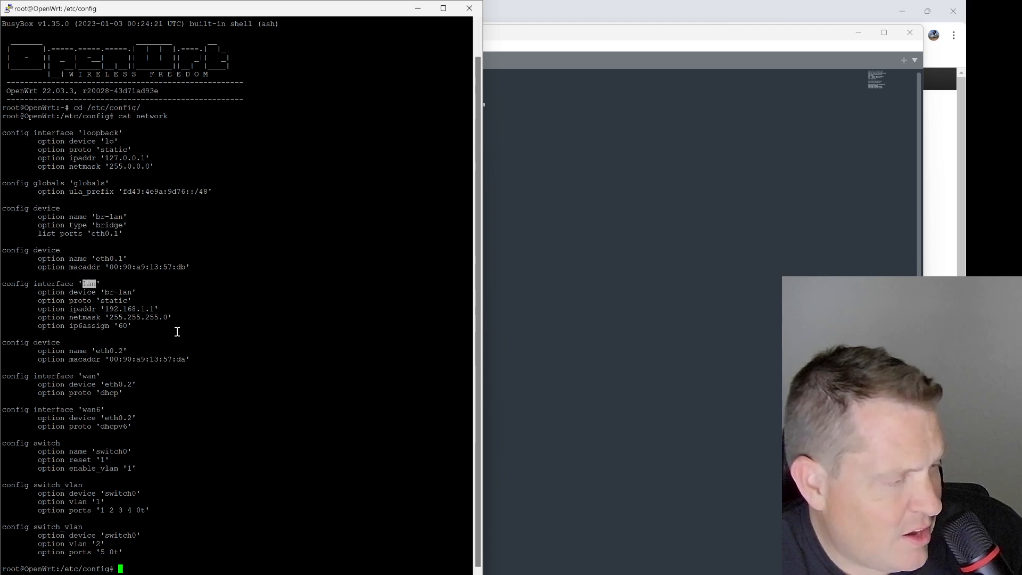
{"action": "mouse_move", "coordinate": [134, 535]}
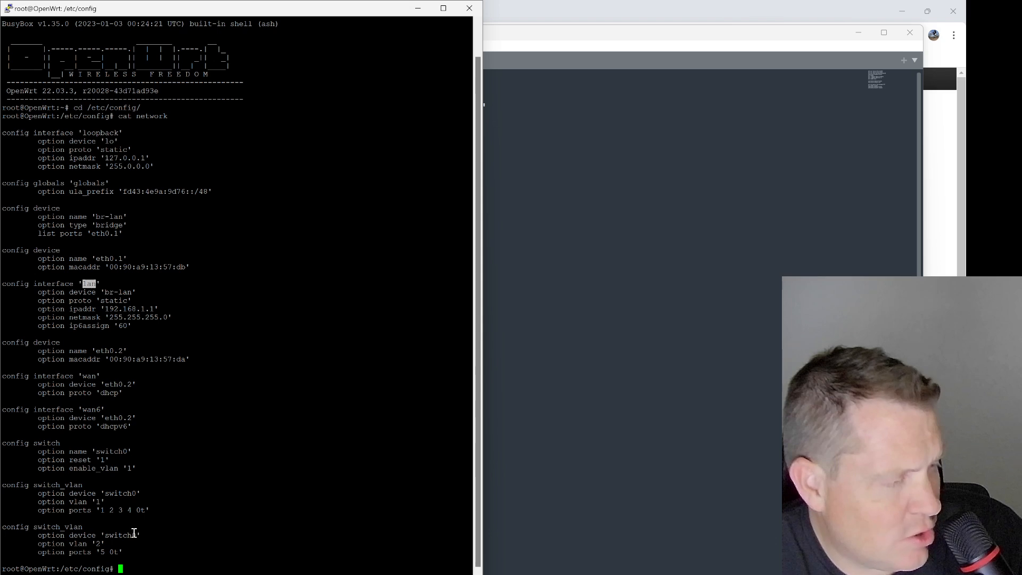
{"action": "mouse_move", "coordinate": [255, 240]}
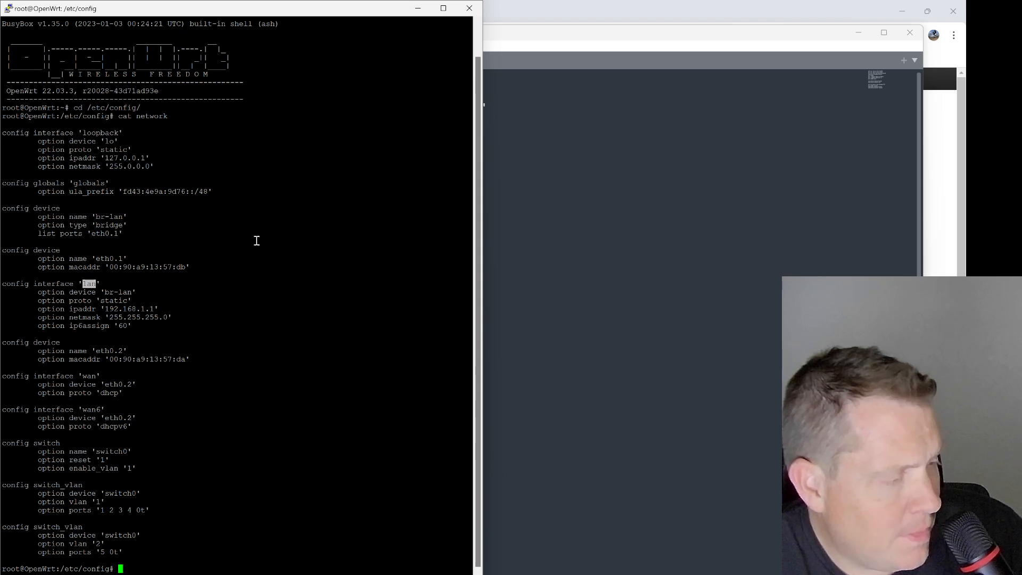
{"action": "left_click", "coordinate": [371, 60]}
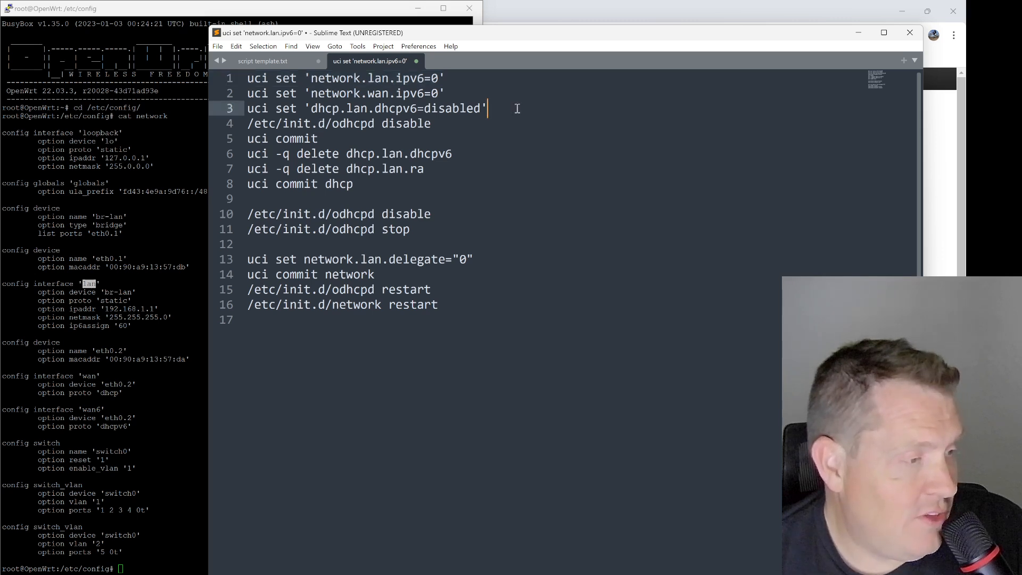
{"action": "mouse_move", "coordinate": [402, 78]}
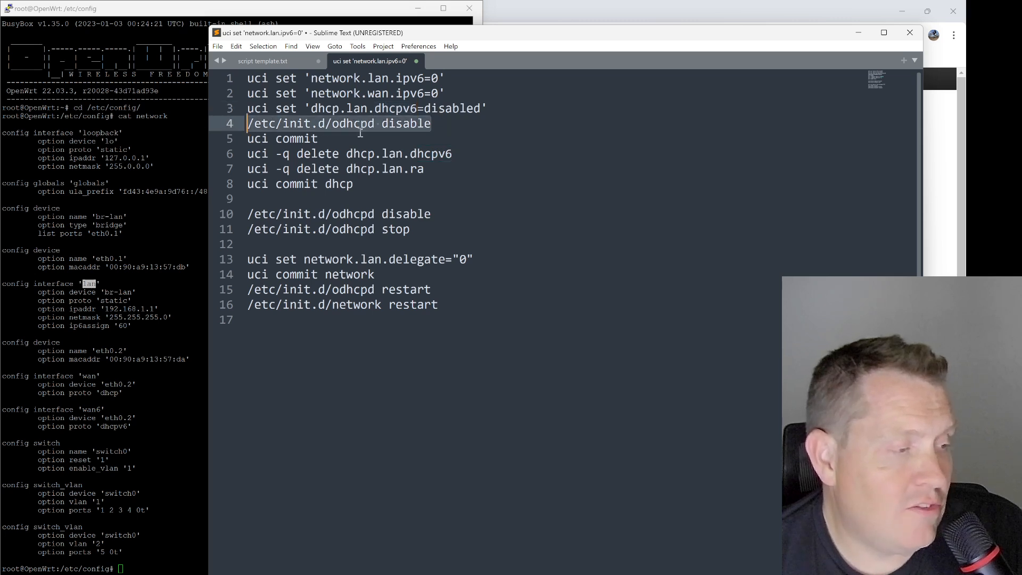
- Highlight odhcpd occurrences and remove the duplicate '/etc/init.d/odhcpd disable' line
{"action": "double_click", "coordinate": [352, 123]}
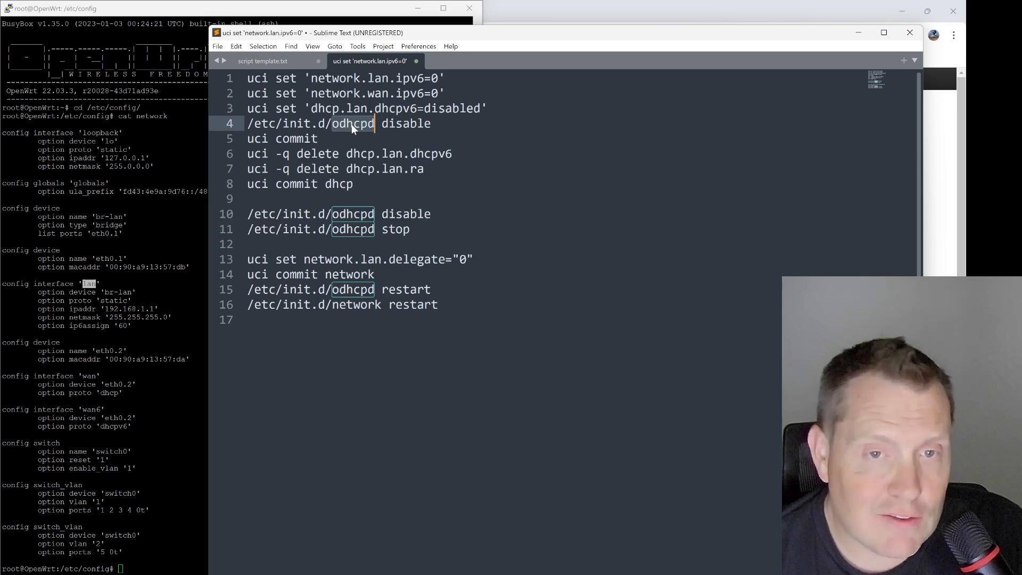
{"action": "mouse_move", "coordinate": [356, 126]}
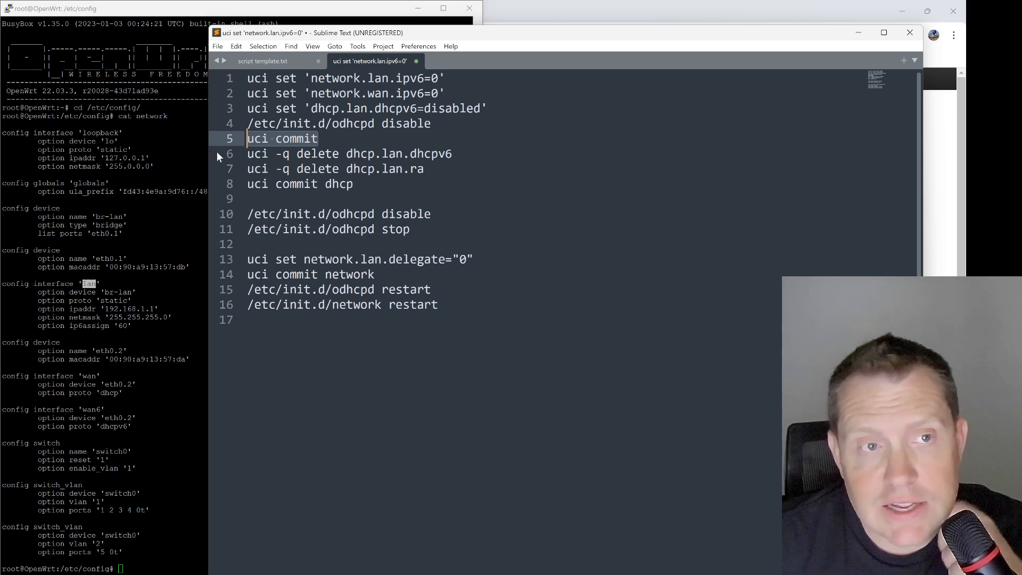
{"action": "mouse_move", "coordinate": [431, 190]}
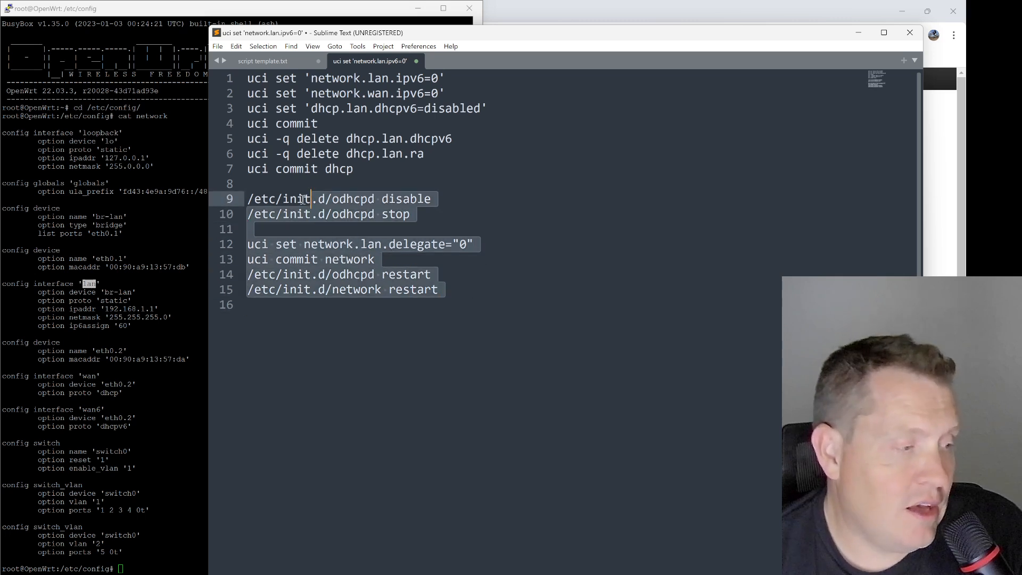
{"action": "left_click", "coordinate": [439, 289]}
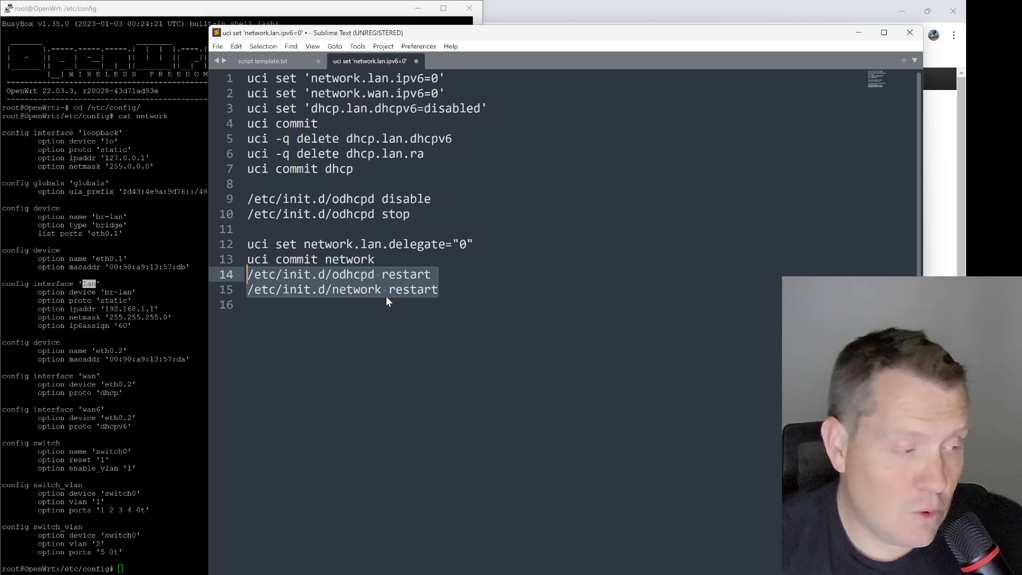
{"action": "left_click", "coordinate": [439, 289]}
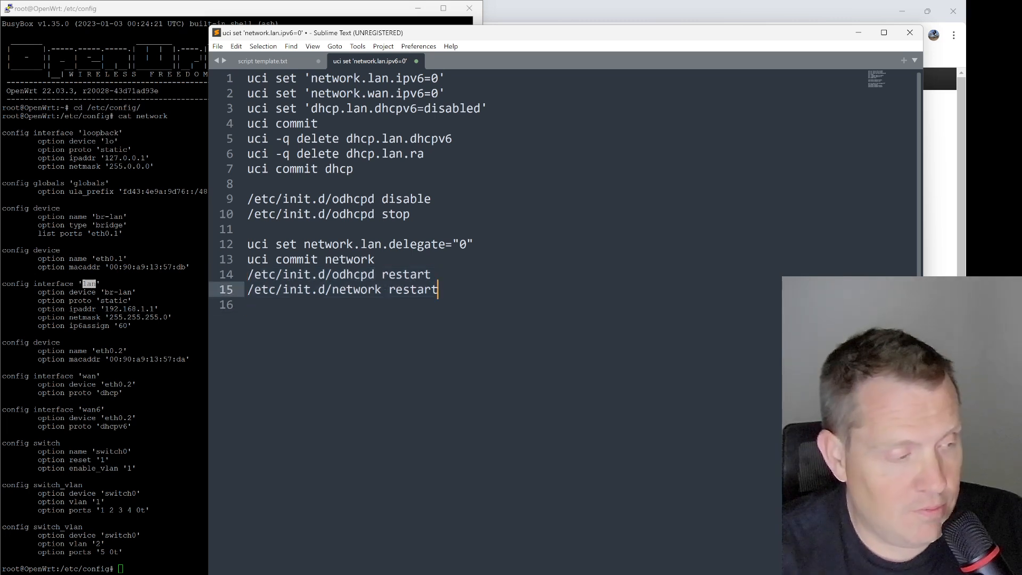
- Add comment '#do the following 2 lines or else just reboot' and copy the whole script
{"action": "key", "text": "Enter"}
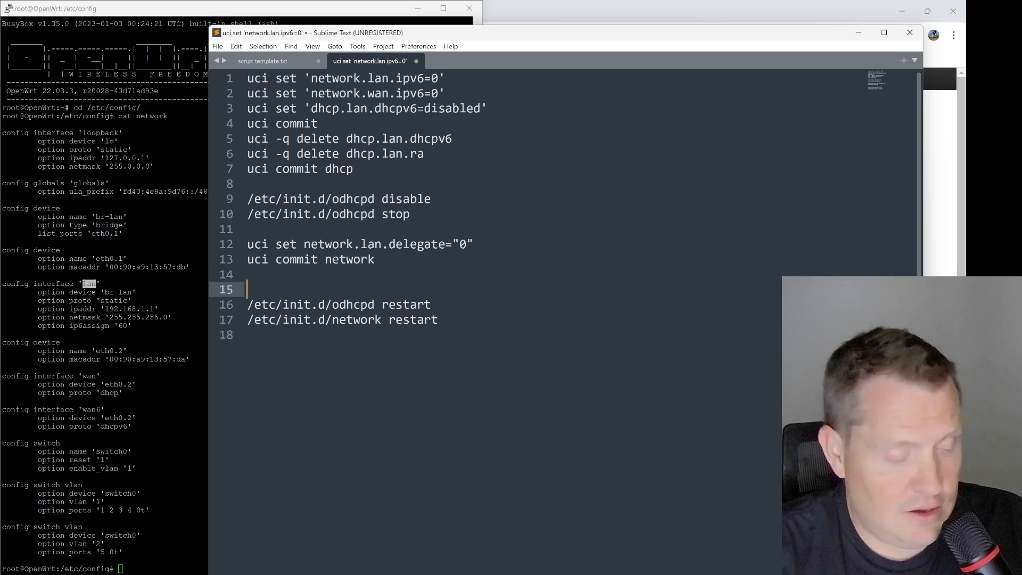
{"action": "type", "text": "#do the foll"}
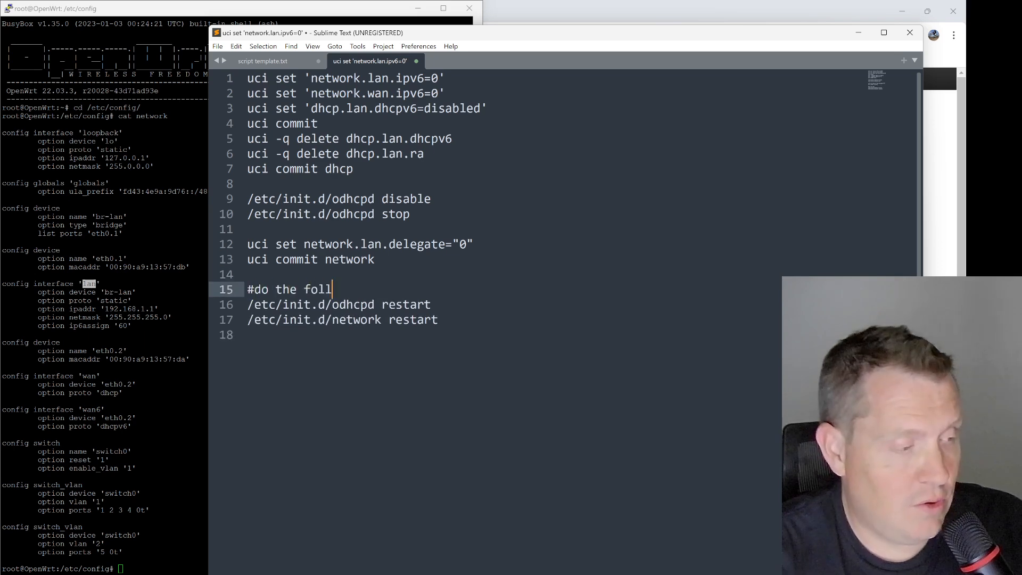
{"action": "type", "text": "owing to"}
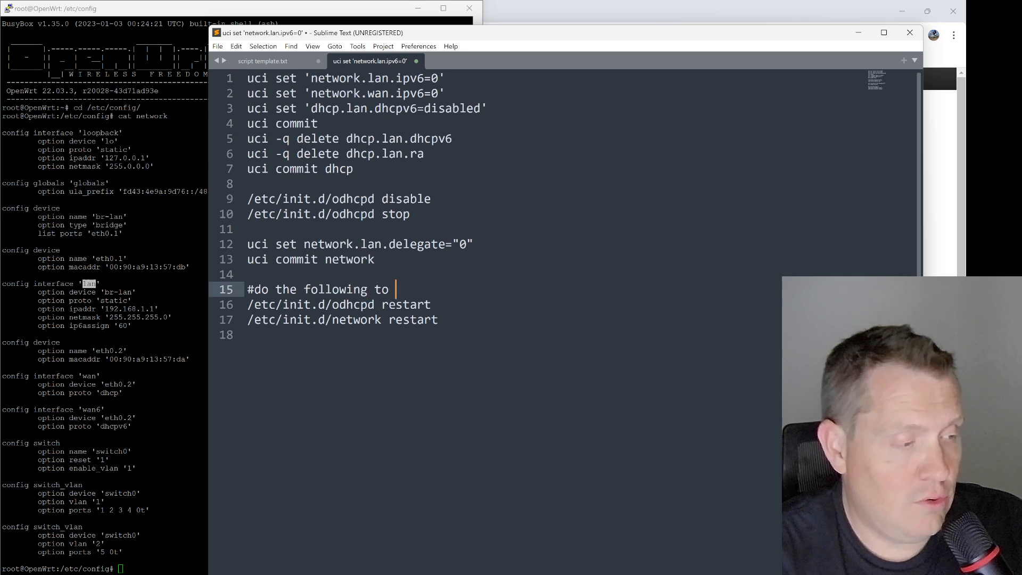
{"action": "type", "text": "2 lines or"}
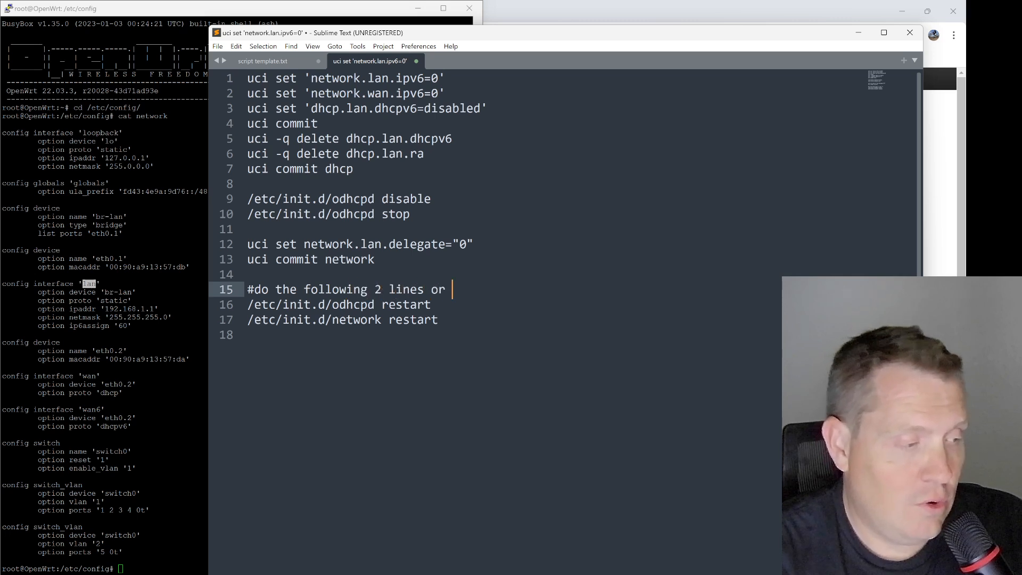
{"action": "type", "text": "else just reb"}
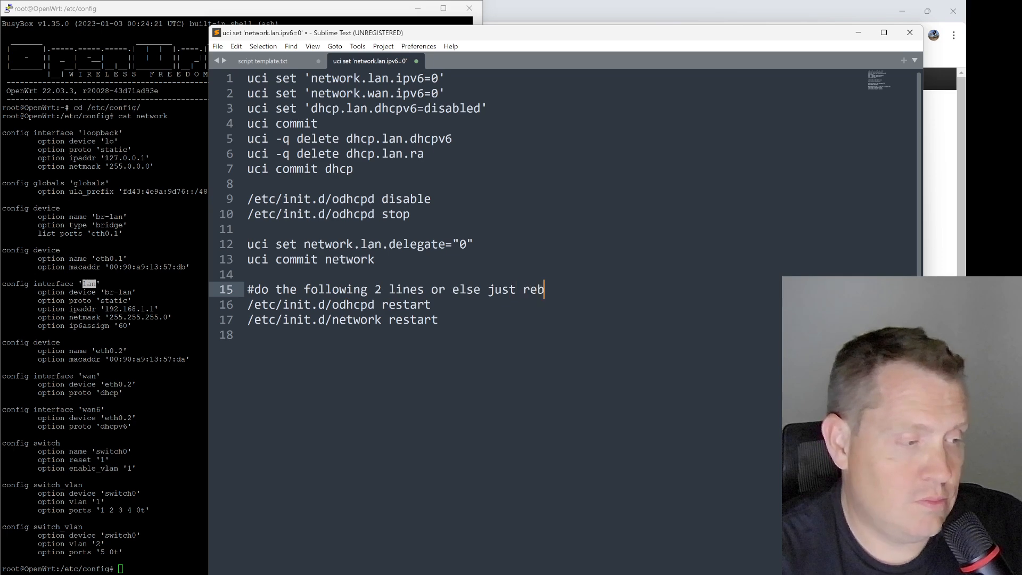
{"action": "type", "text": "oot"}
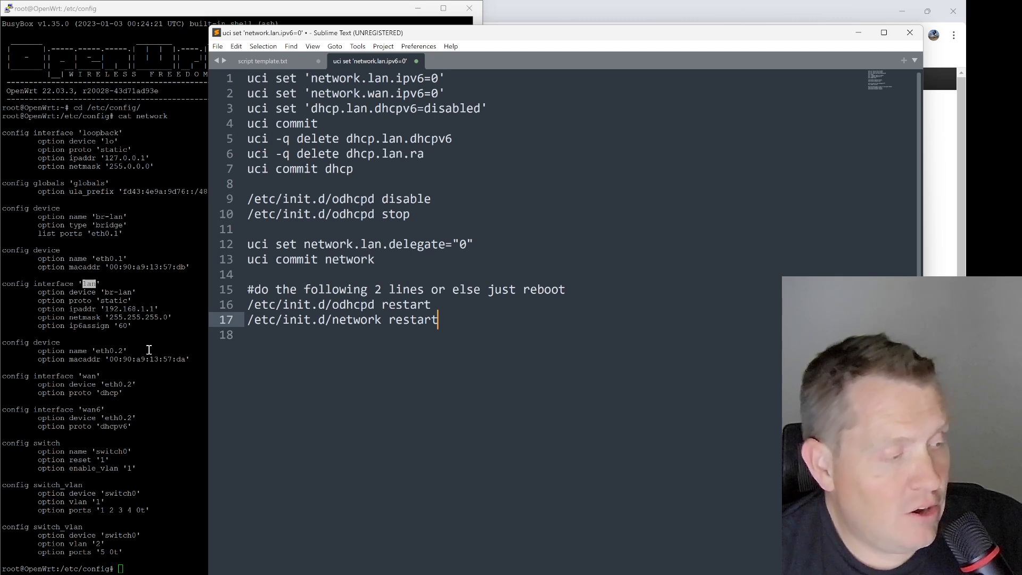
{"action": "key", "text": "ctrl+a"}
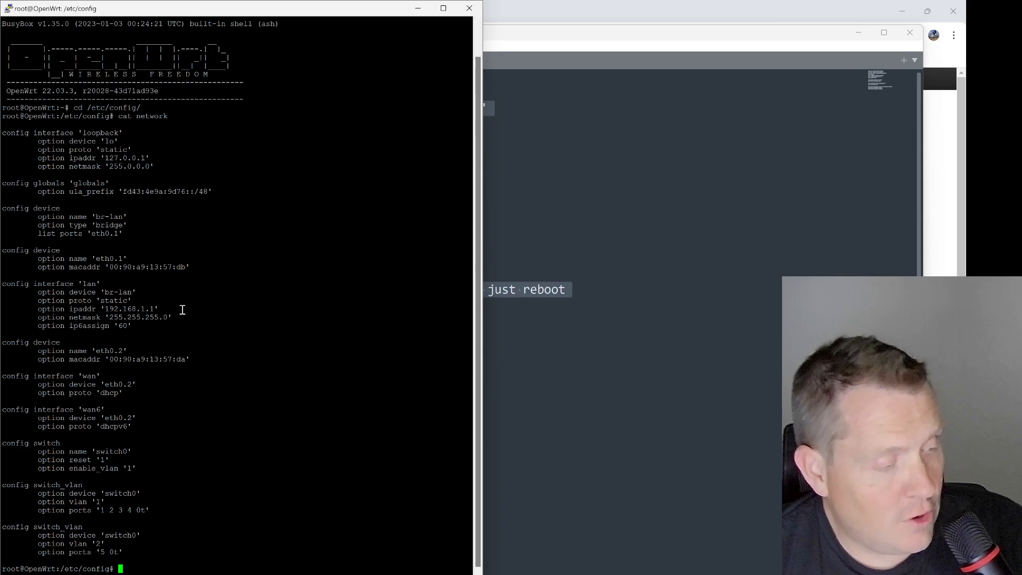
{"action": "mouse_move", "coordinate": [287, 249]}
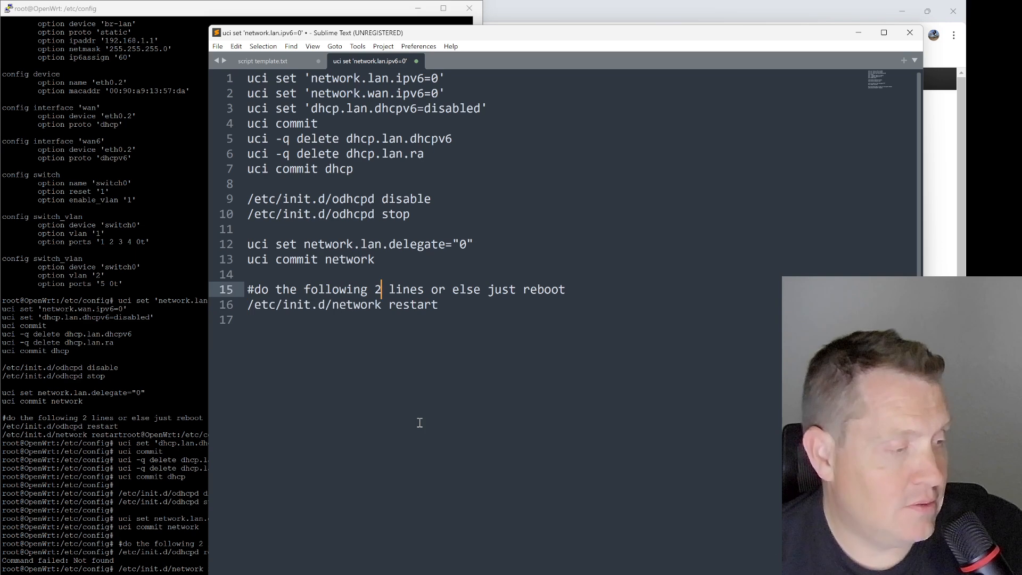
- Run the pasted IPv6-disable commands and /etc/init.d/network restart on the router
{"action": "type", "text": "1"}
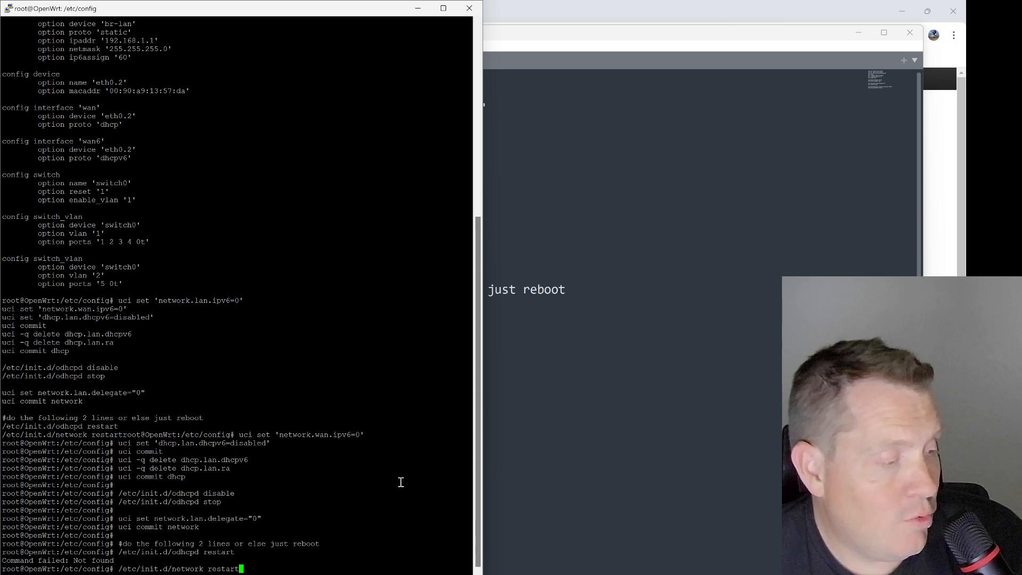
{"action": "key", "text": "Return"}
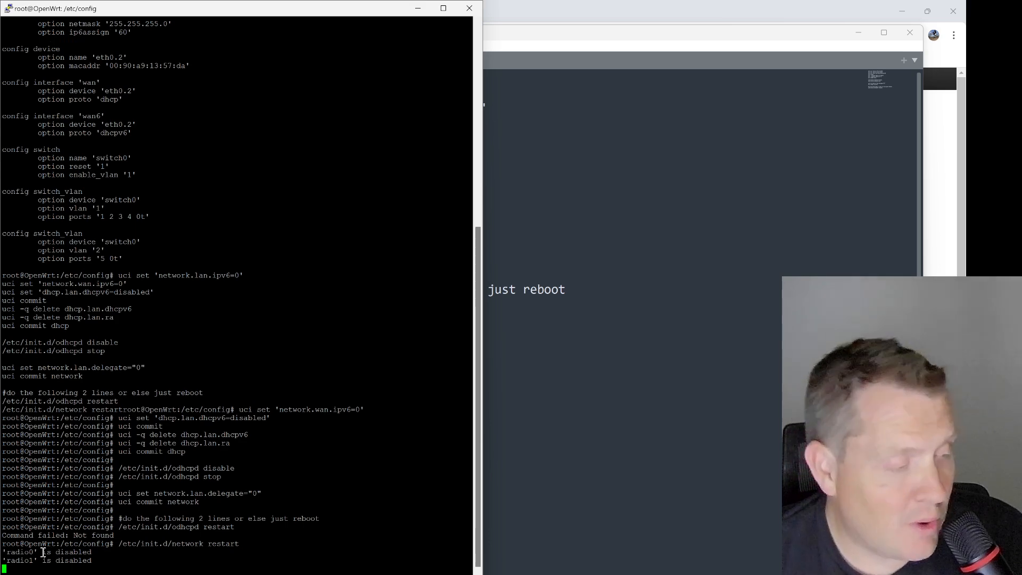
{"action": "mouse_move", "coordinate": [251, 109]}
{"action": "type", "text": "ifconfig"}
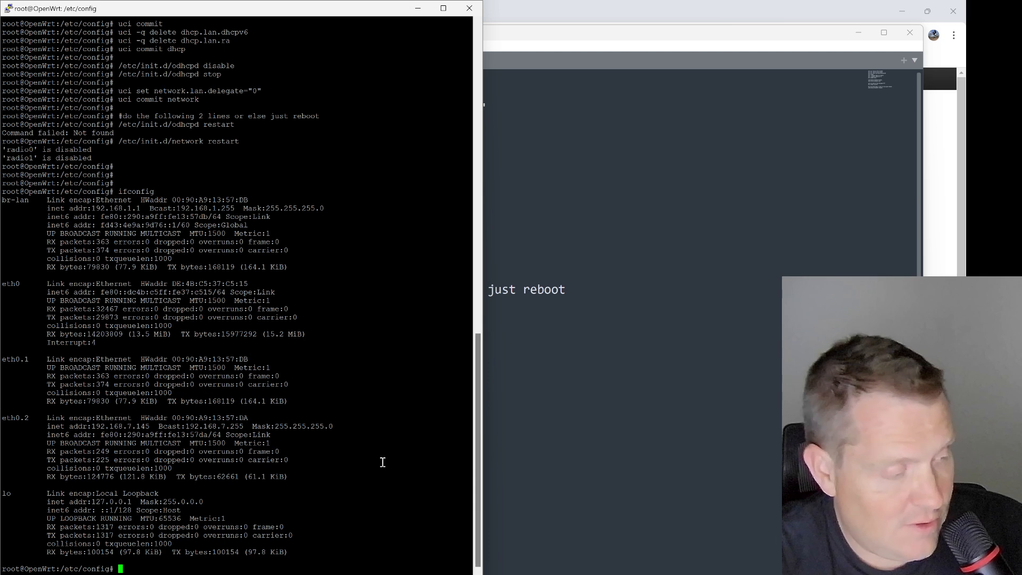
{"action": "mouse_move", "coordinate": [280, 211]}
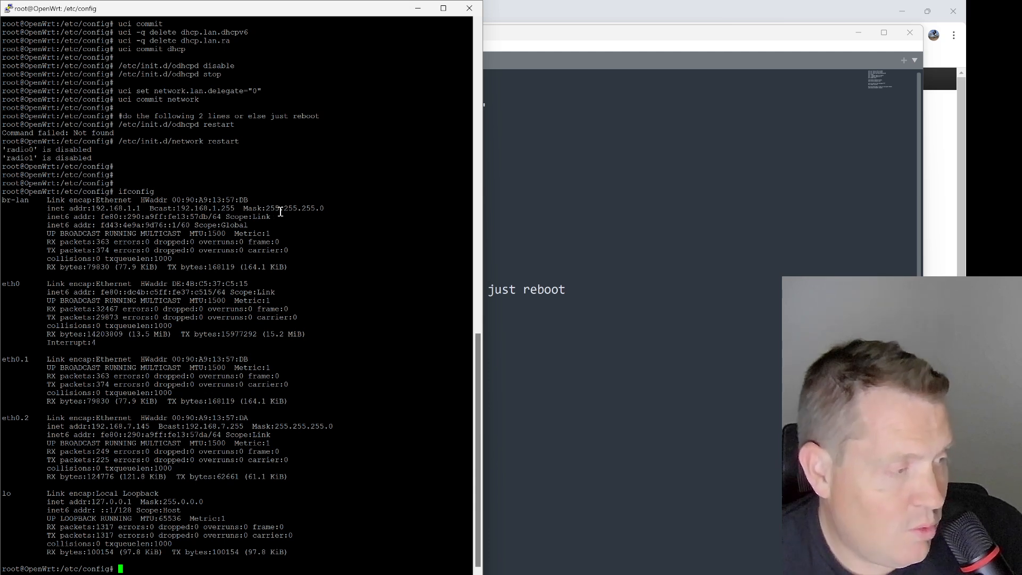
- Select the br-lan address lines from ifconfig, reboot, and dismiss the PuTTY Fatal Error
{"action": "left_click_drag", "start_coordinate": [49, 207], "coordinate": [273, 224]}
{"action": "type", "text": "reboot"}
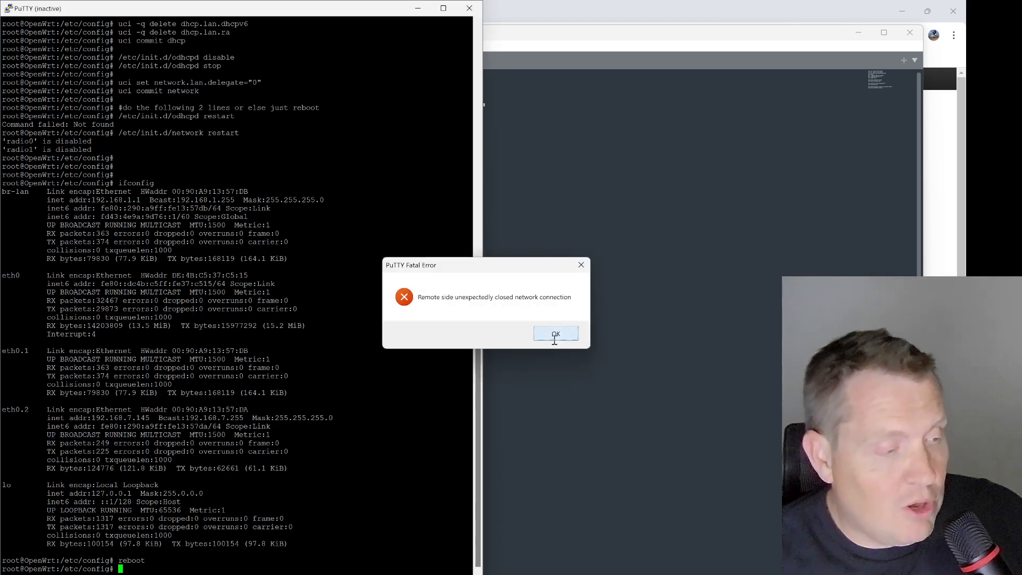
{"action": "left_click", "coordinate": [555, 333]}
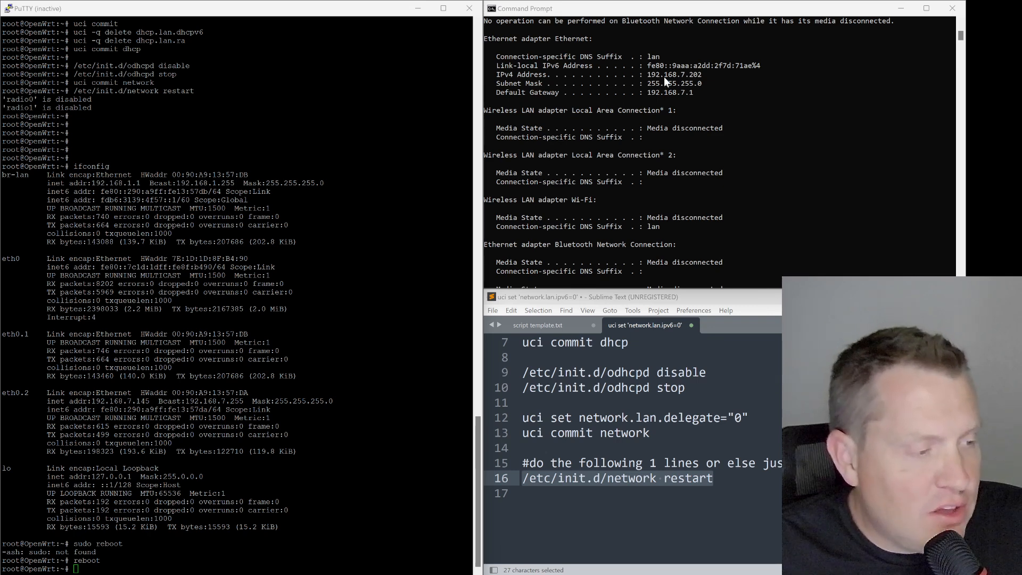
{"action": "mouse_move", "coordinate": [645, 67]}
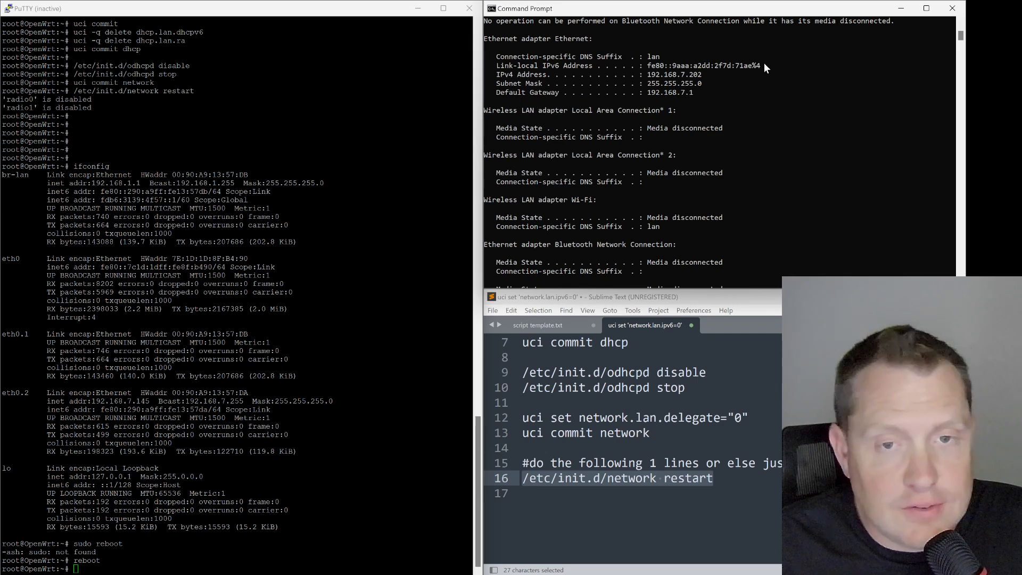
{"action": "mouse_move", "coordinate": [620, 78]}
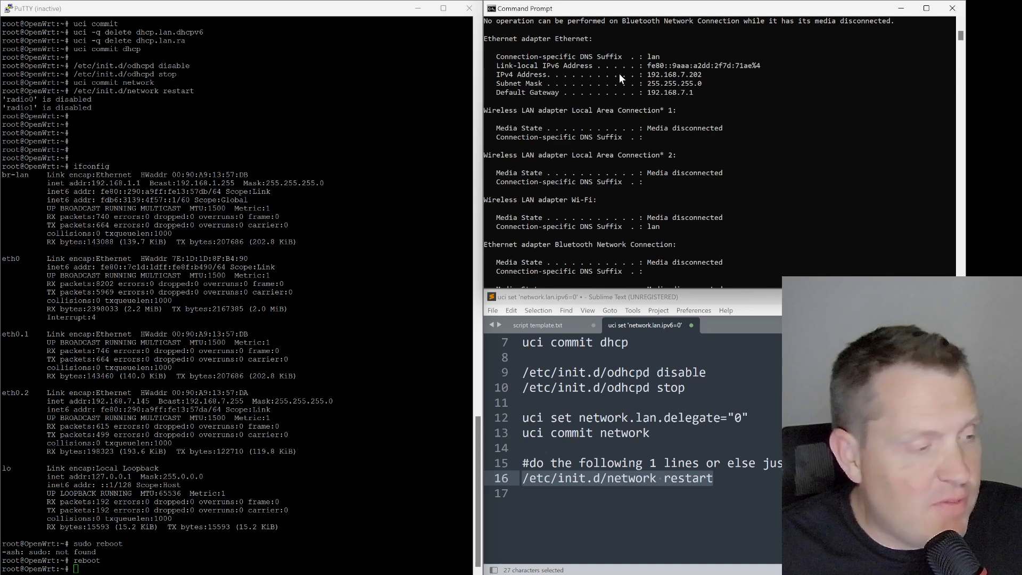
{"action": "mouse_move", "coordinate": [619, 210]}
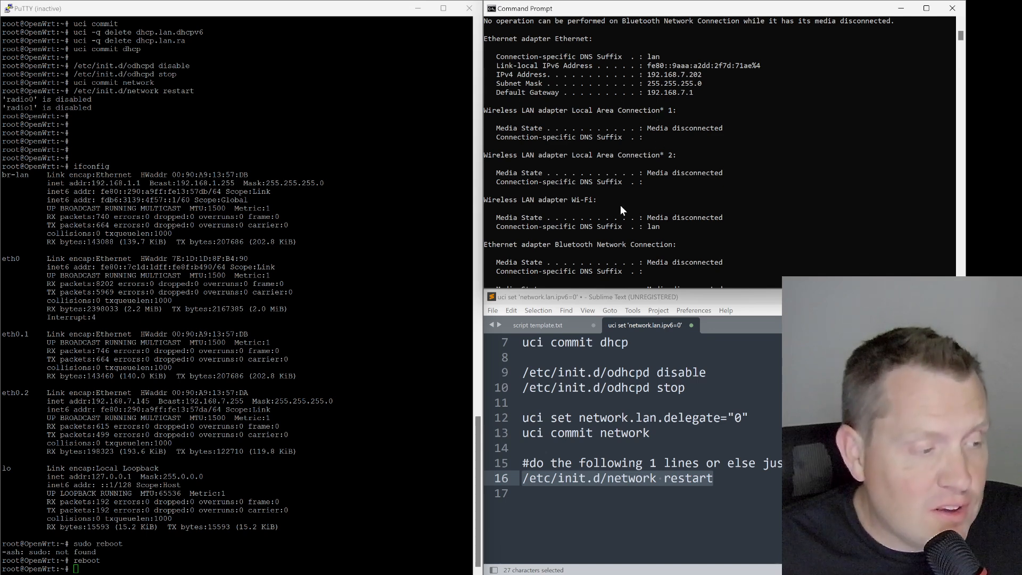